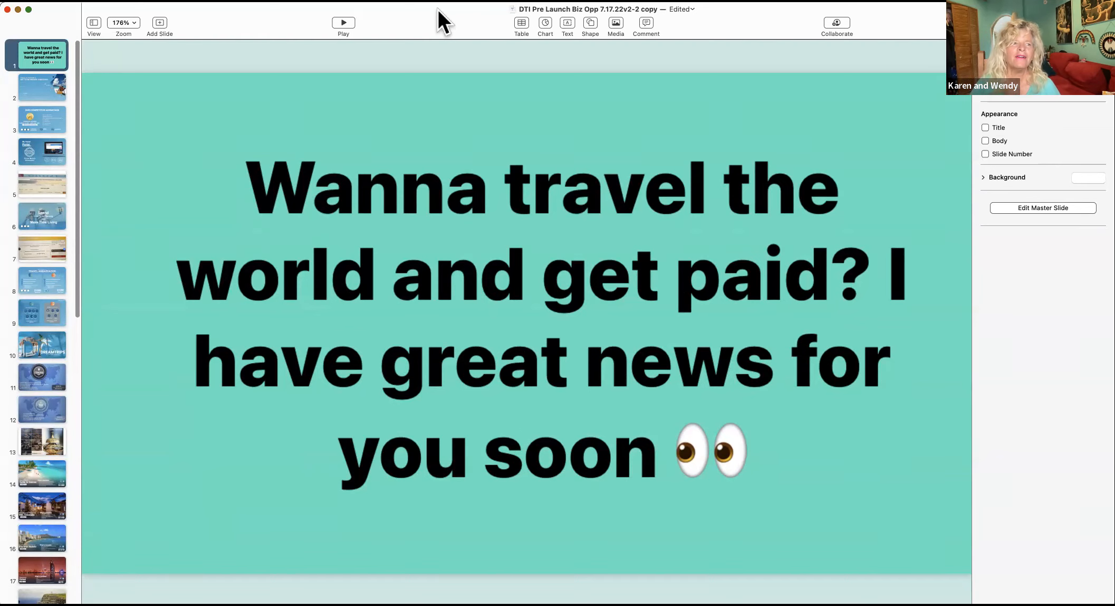
Page from the travel-trend chart slide (2) to the Our Competitive Advantage slide (3).
left_click(41, 87)
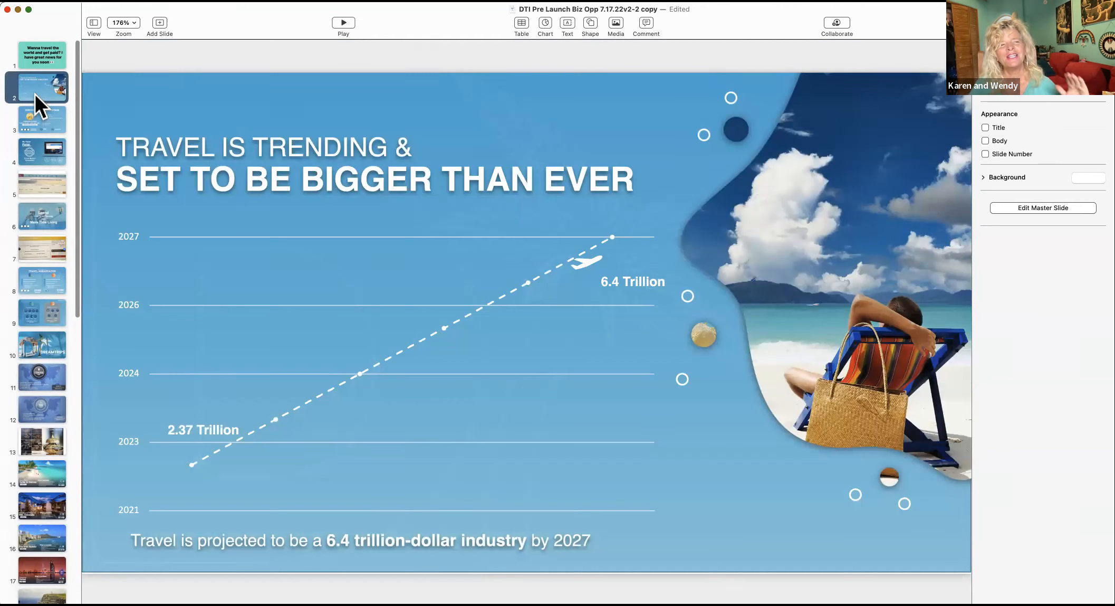
left_click(41, 118)
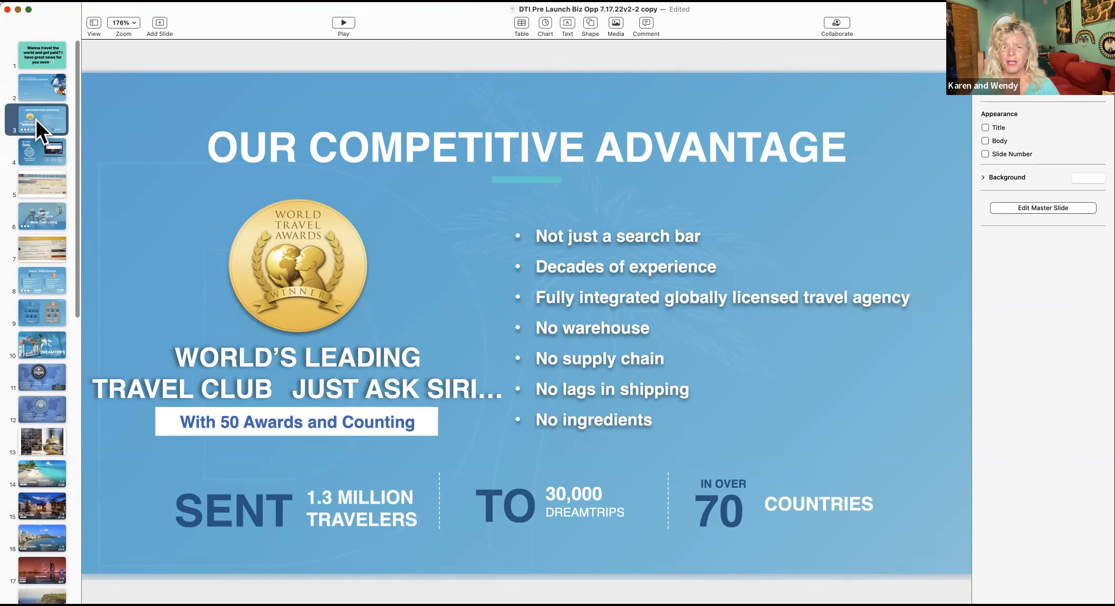
Page through slides 4–7: My Travel Portal, member discounts, Spend Less Time Planning, Loyalty Points.
left_click(41, 151)
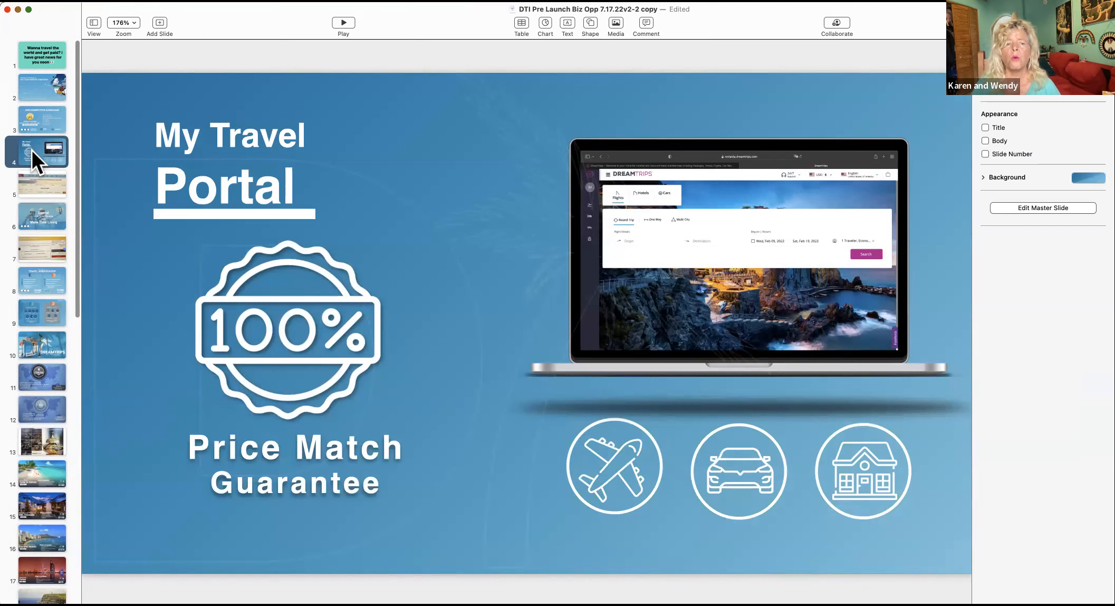
mouse_move(45, 192)
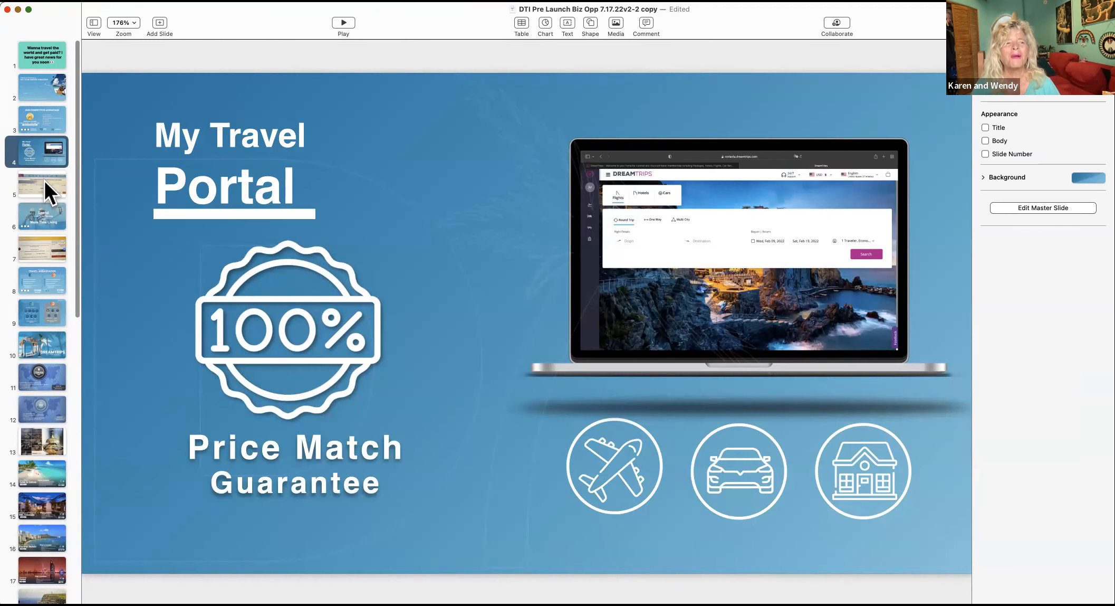
left_click(42, 186)
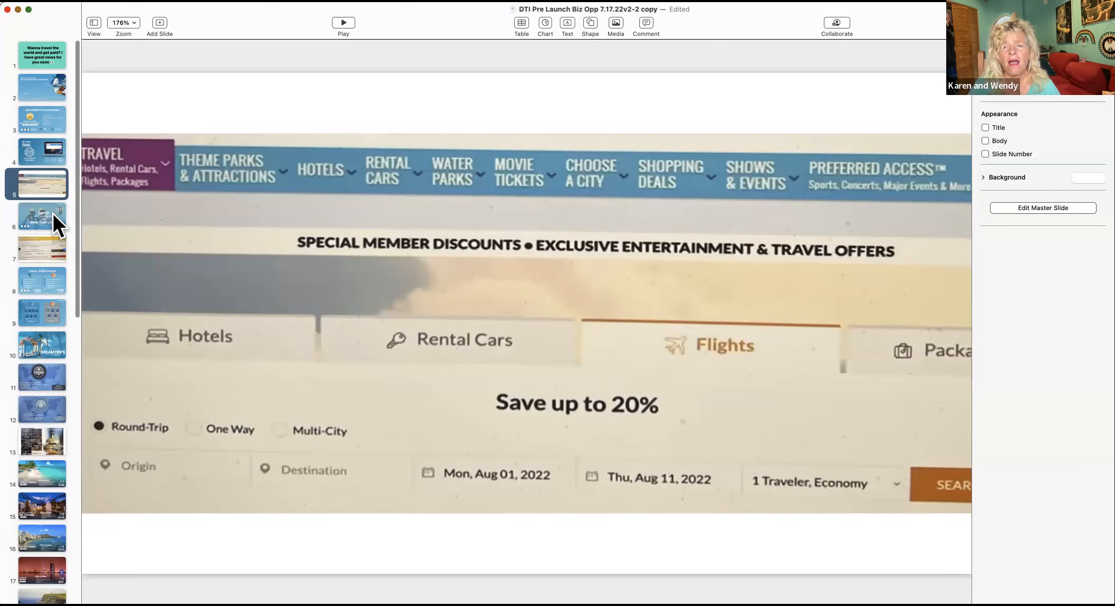
left_click(41, 228)
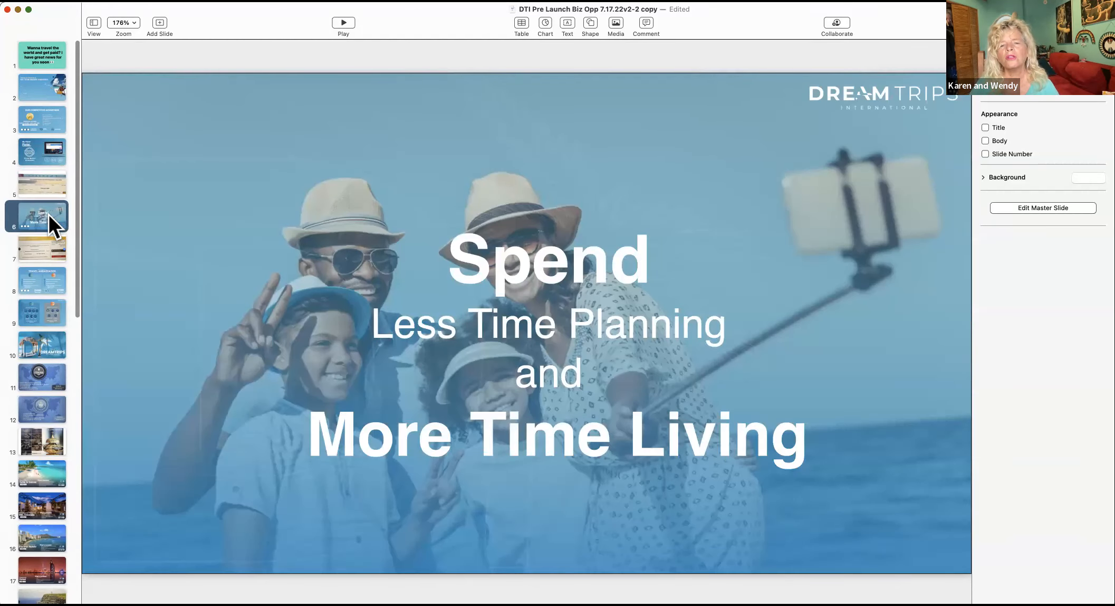
mouse_move(55, 257)
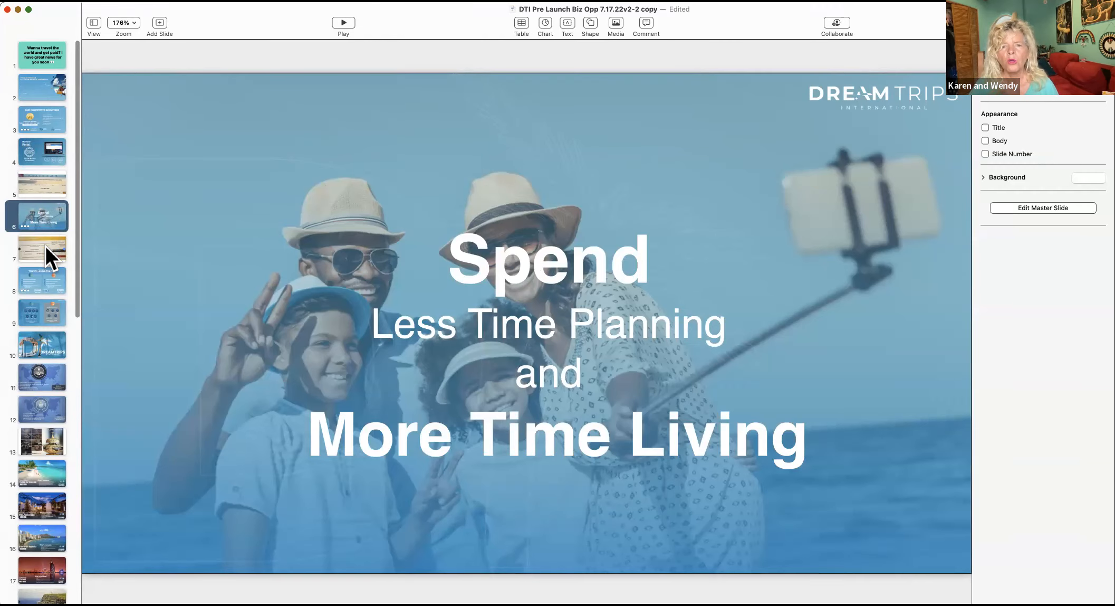
left_click(42, 248)
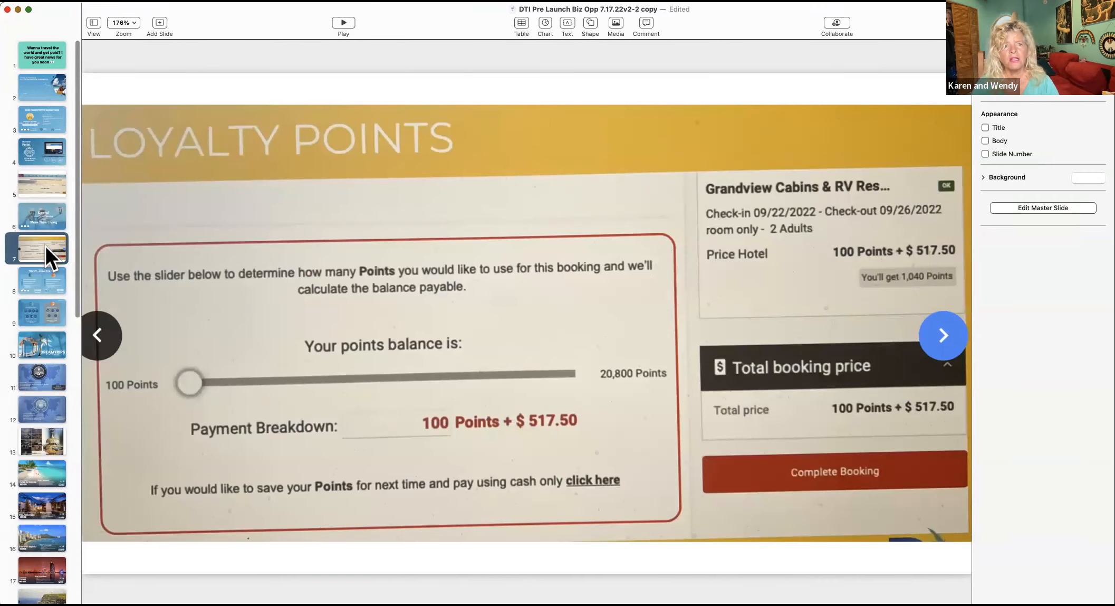
mouse_move(47, 288)
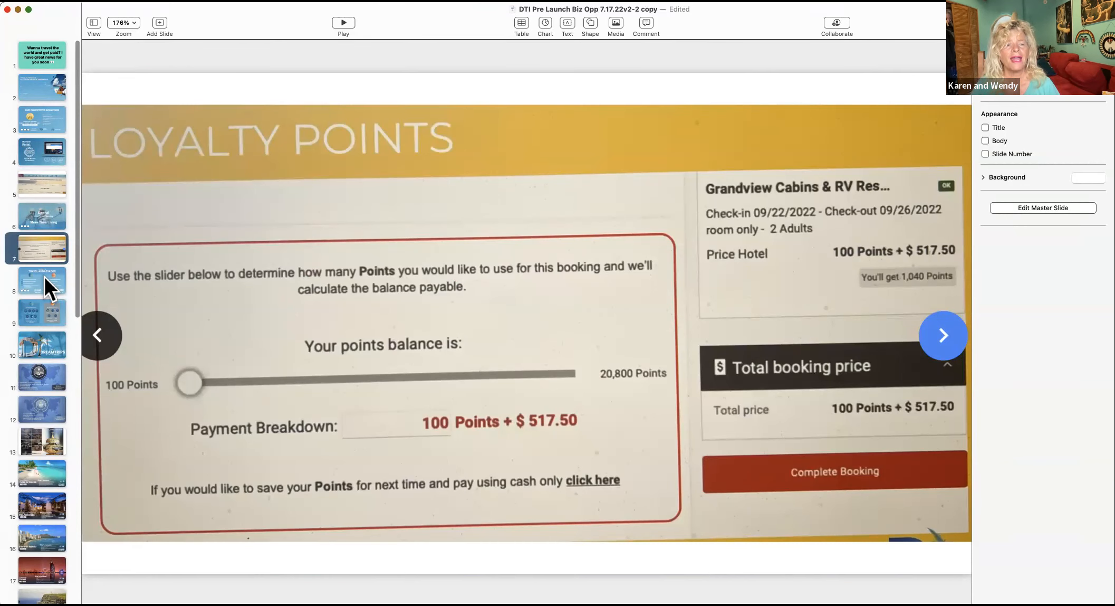
Show slide 8, Become a Travel Ambassador, then slide 9, Gold and Platinum benefits.
left_click(40, 280)
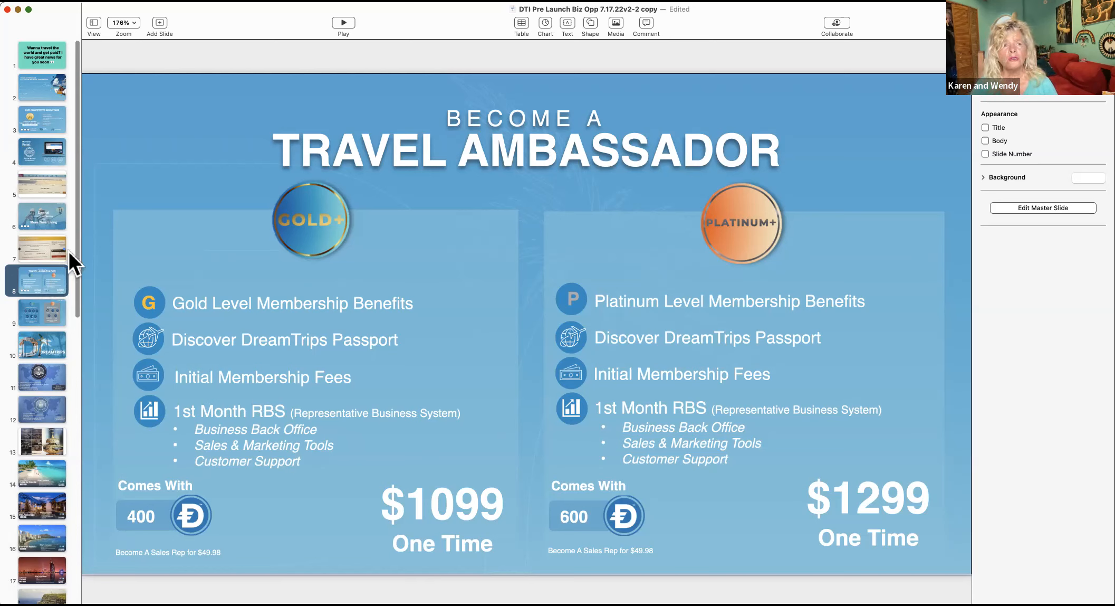
mouse_move(50, 315)
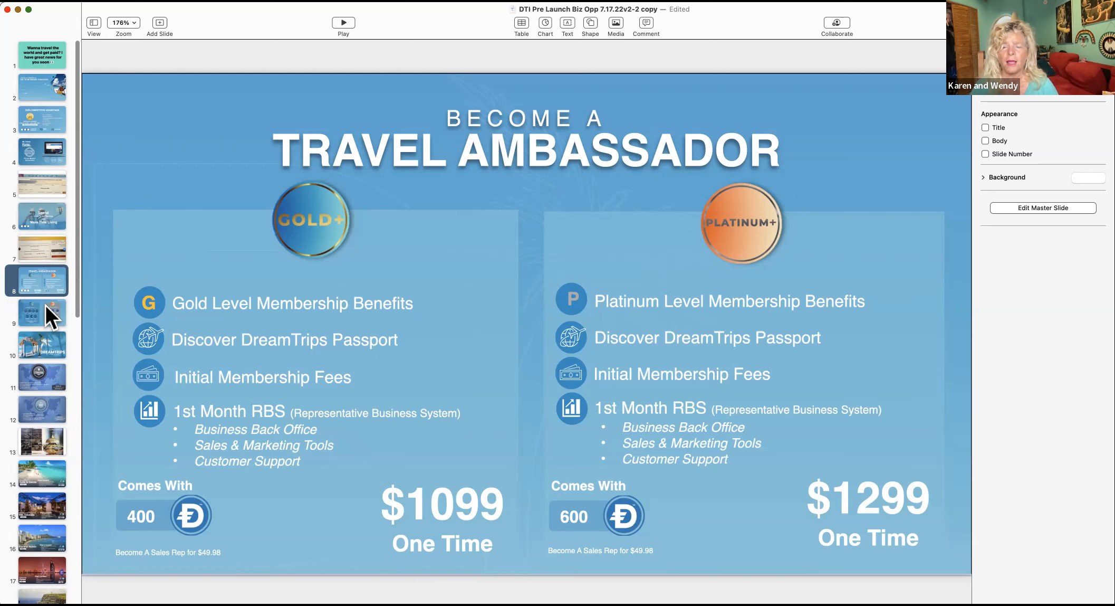
left_click(41, 314)
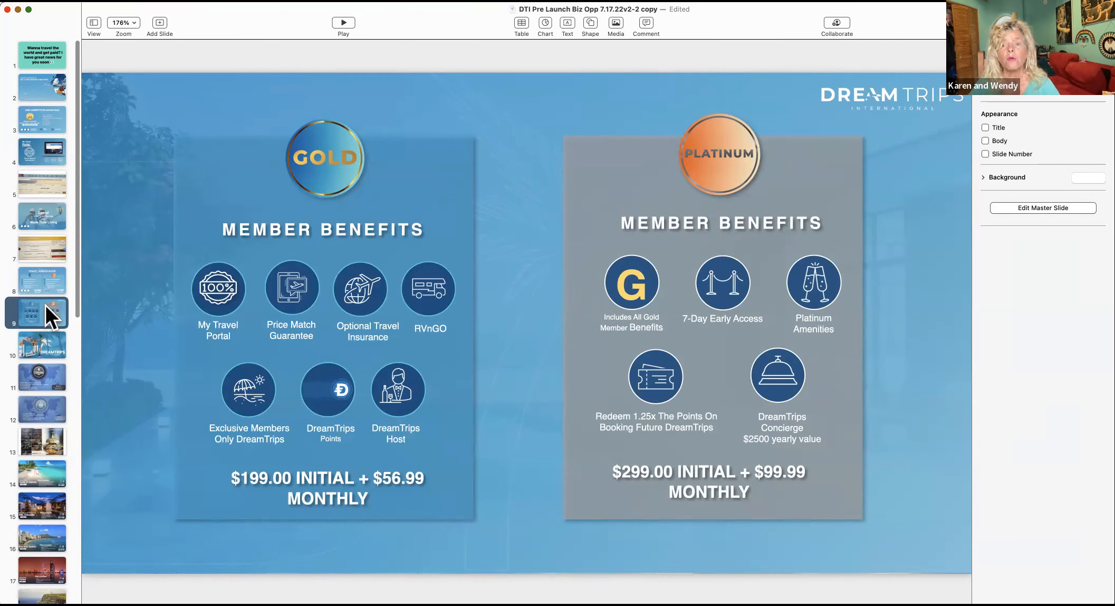
mouse_move(44, 349)
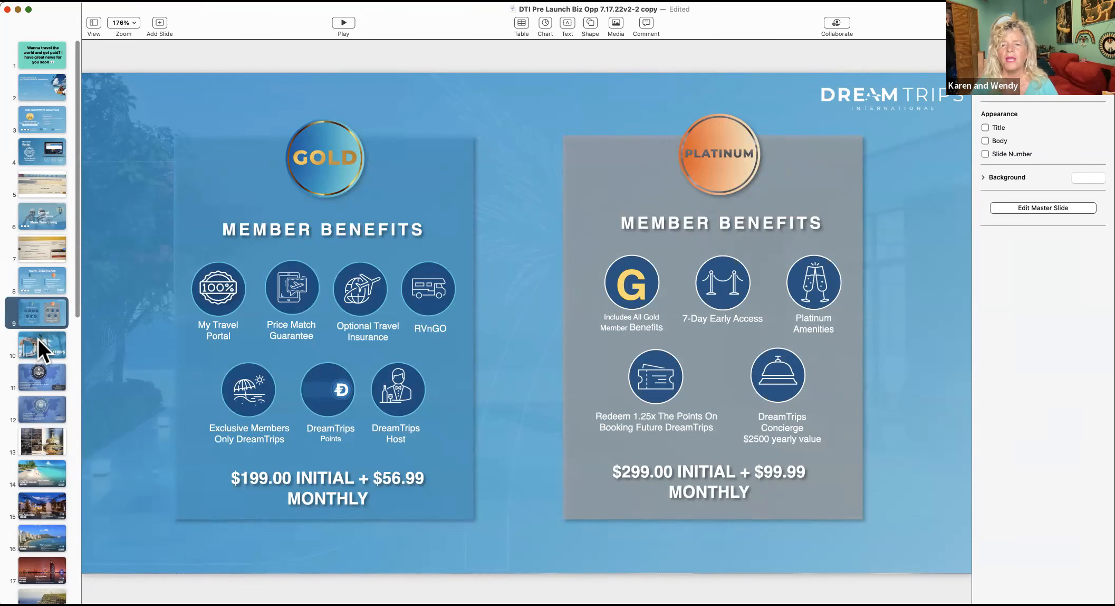
Page through slides 10–13: DreamTrips Experience, Standard, Plus membership, and Concierge.
left_click(41, 345)
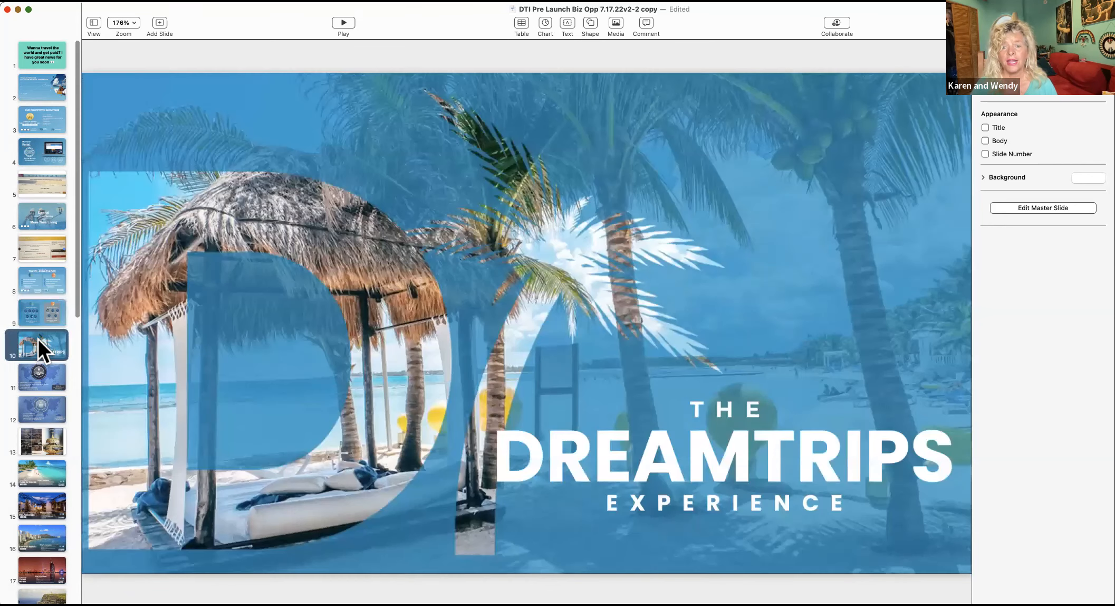
mouse_move(42, 384)
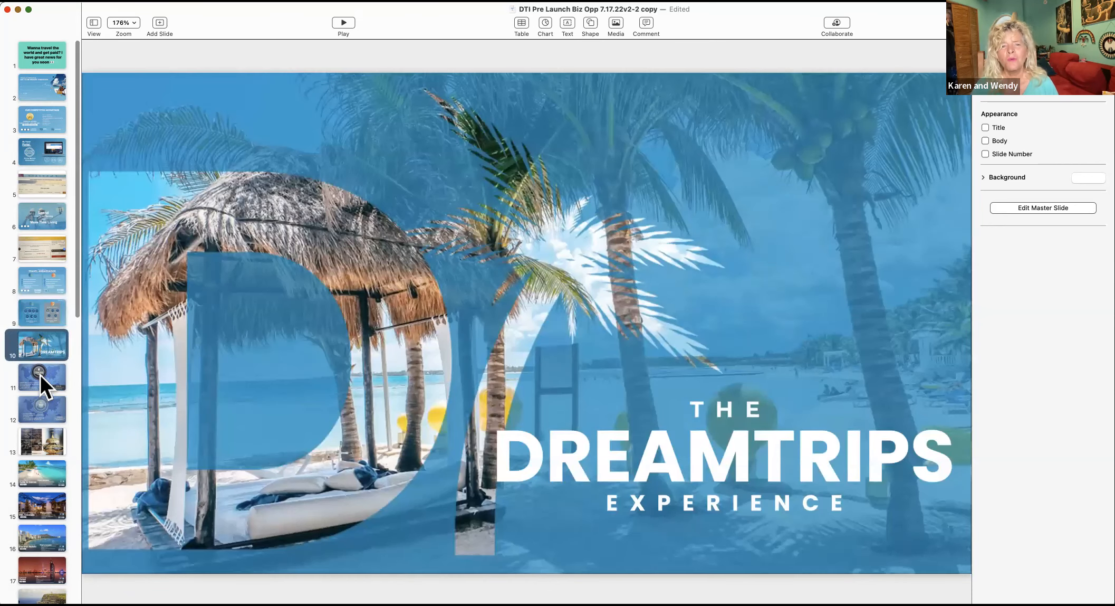
left_click(41, 375)
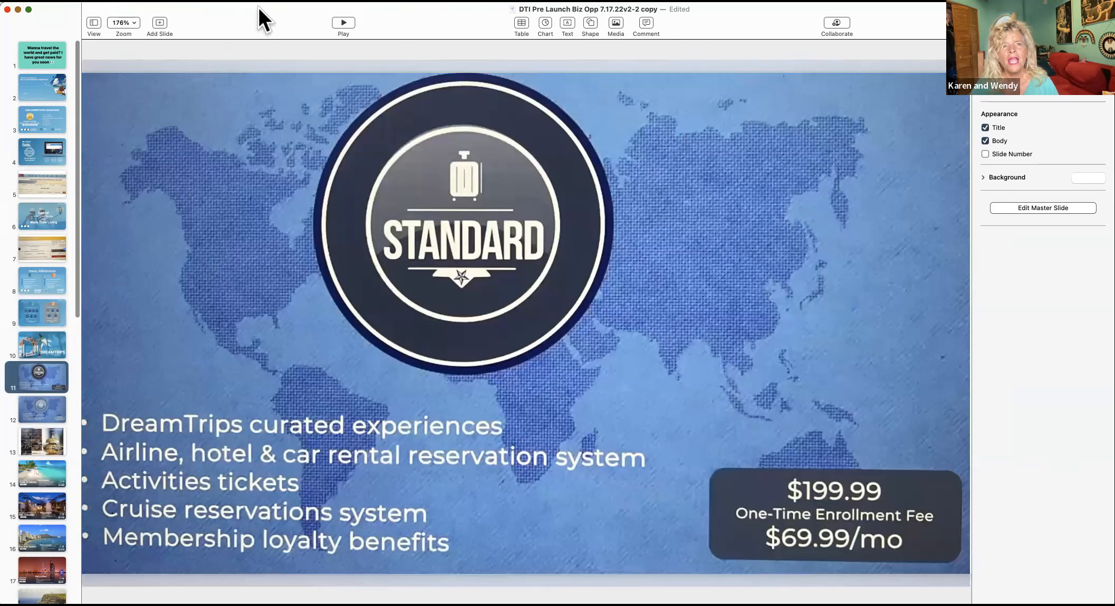
mouse_move(135, 316)
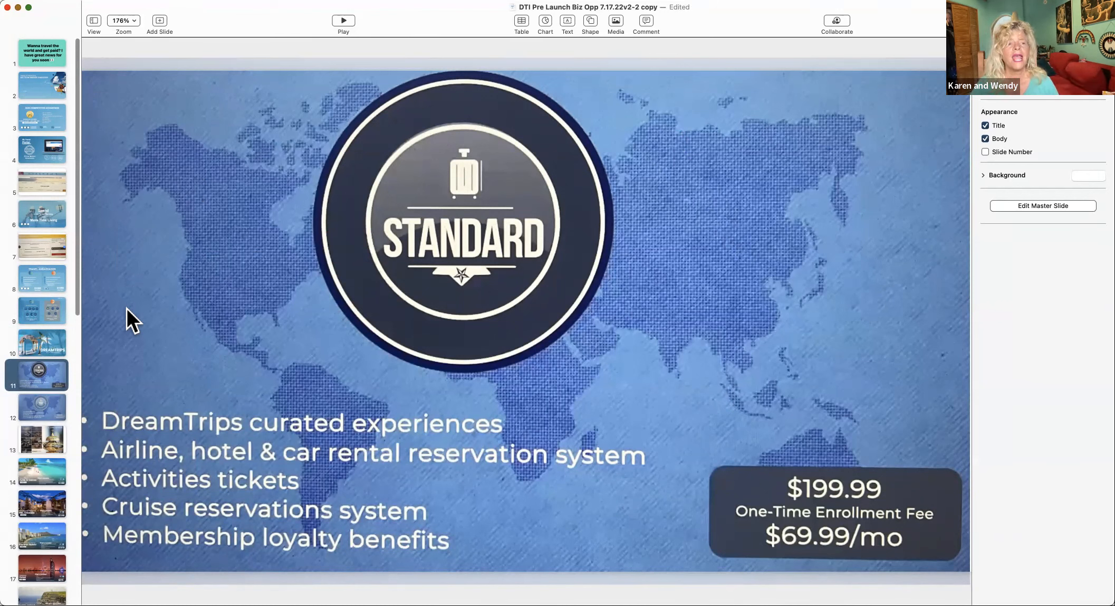
mouse_move(57, 420)
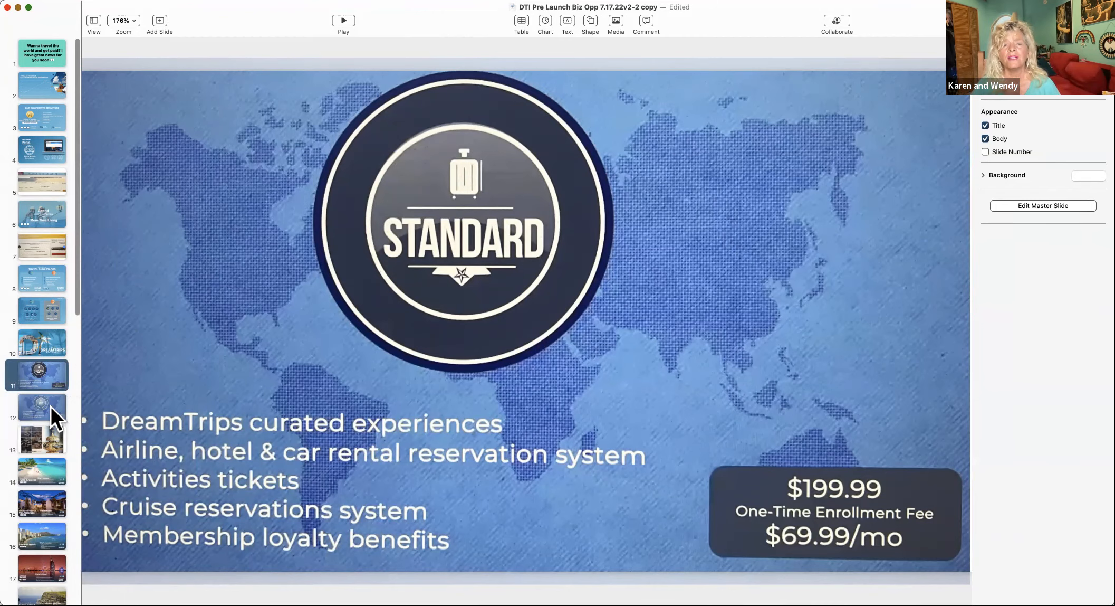
left_click(41, 420)
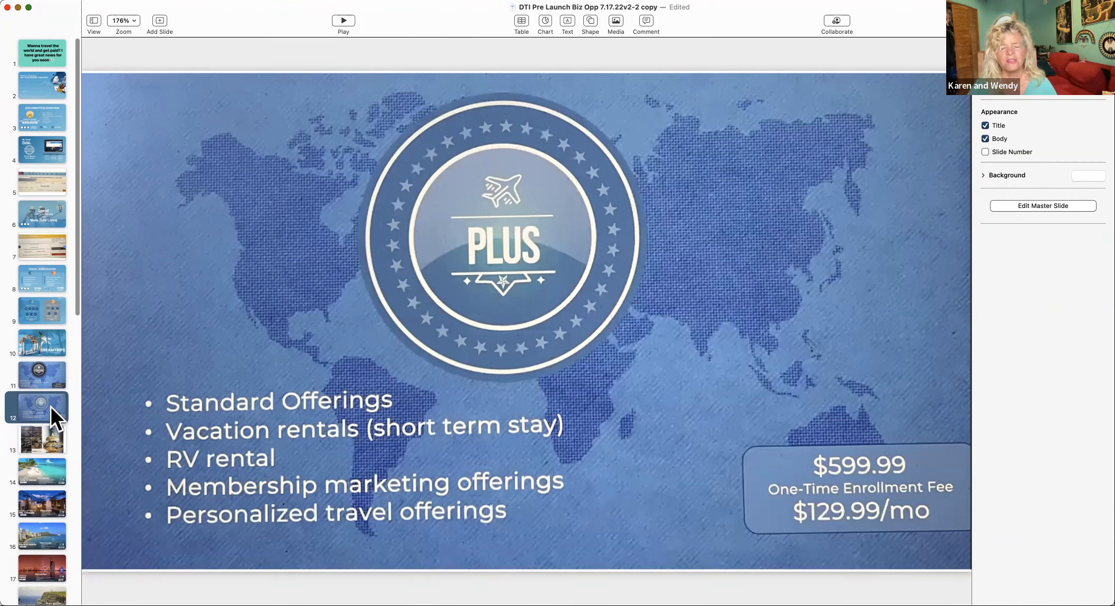
mouse_move(53, 434)
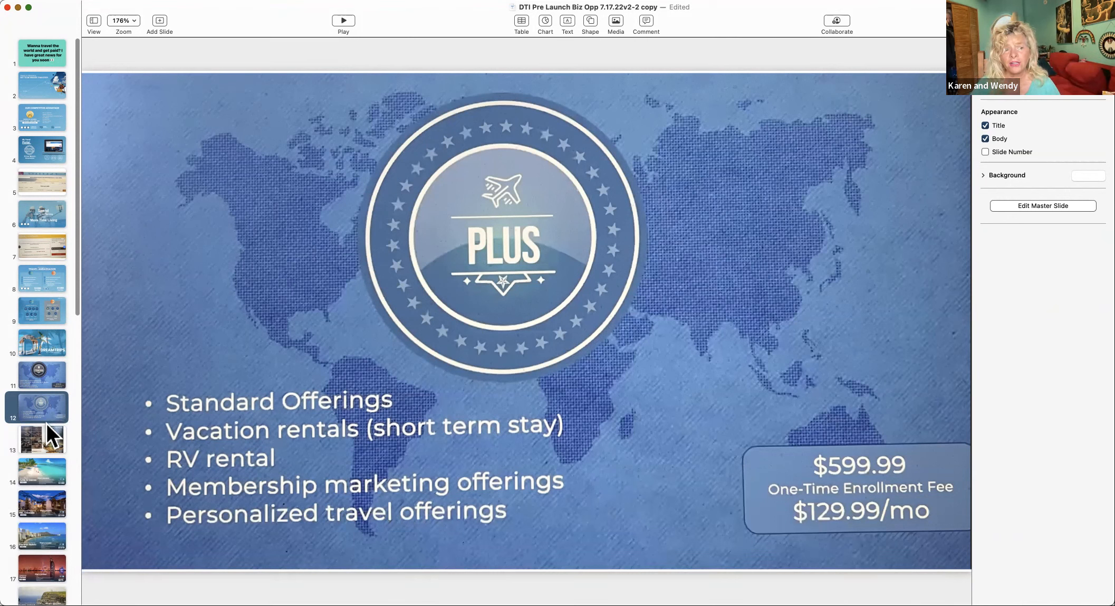
left_click(41, 438)
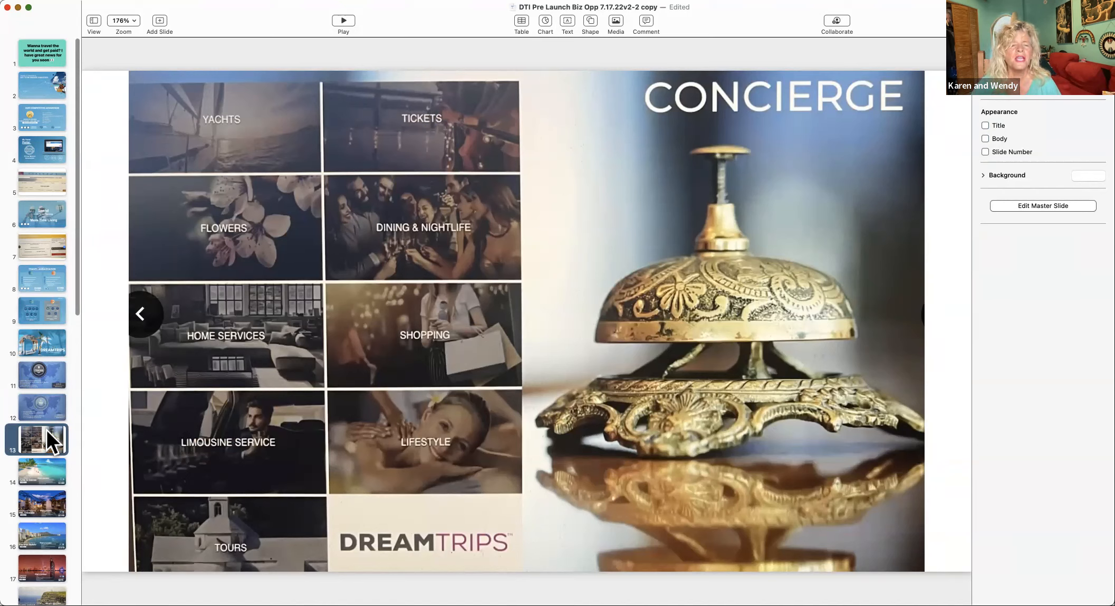
mouse_move(57, 470)
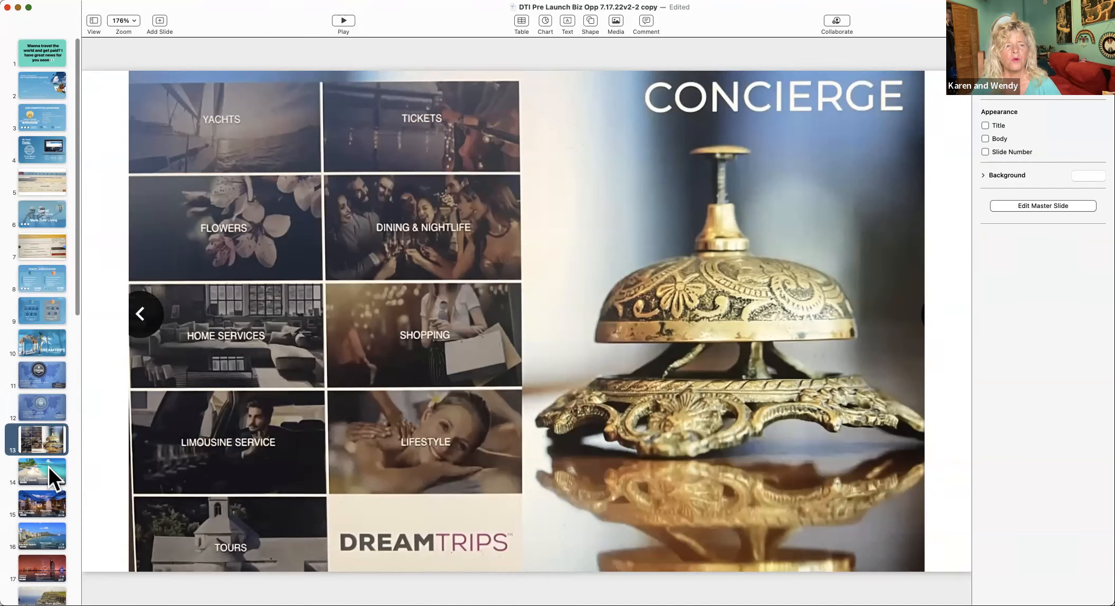
Page through the Turks & Caicos, Vail, Sheraton Waikiki, Dubai and Dublin trip slides.
left_click(41, 477)
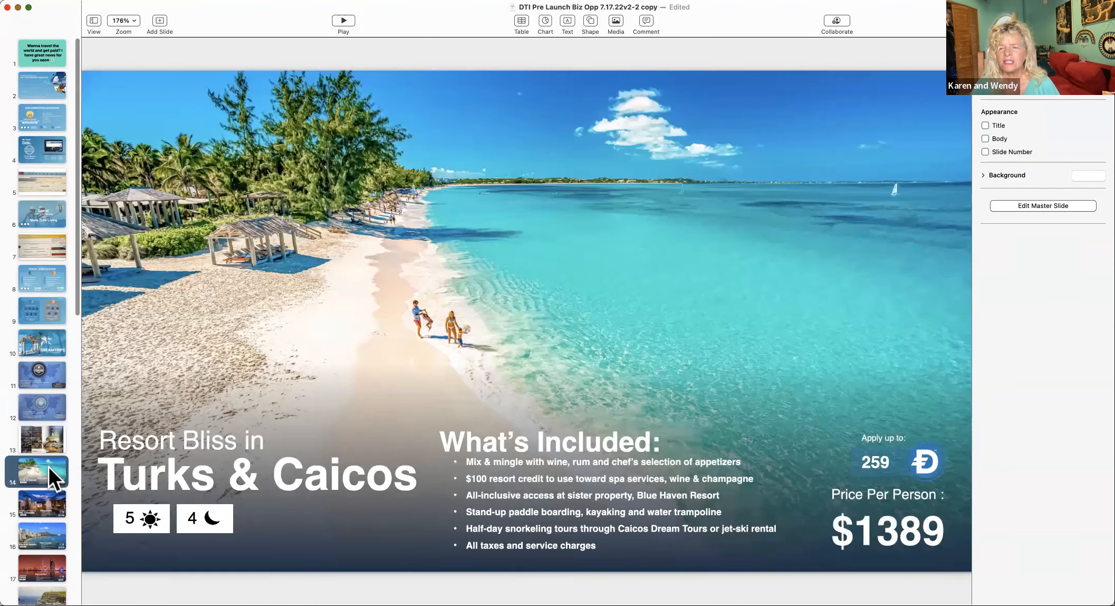
scroll("down", 3)
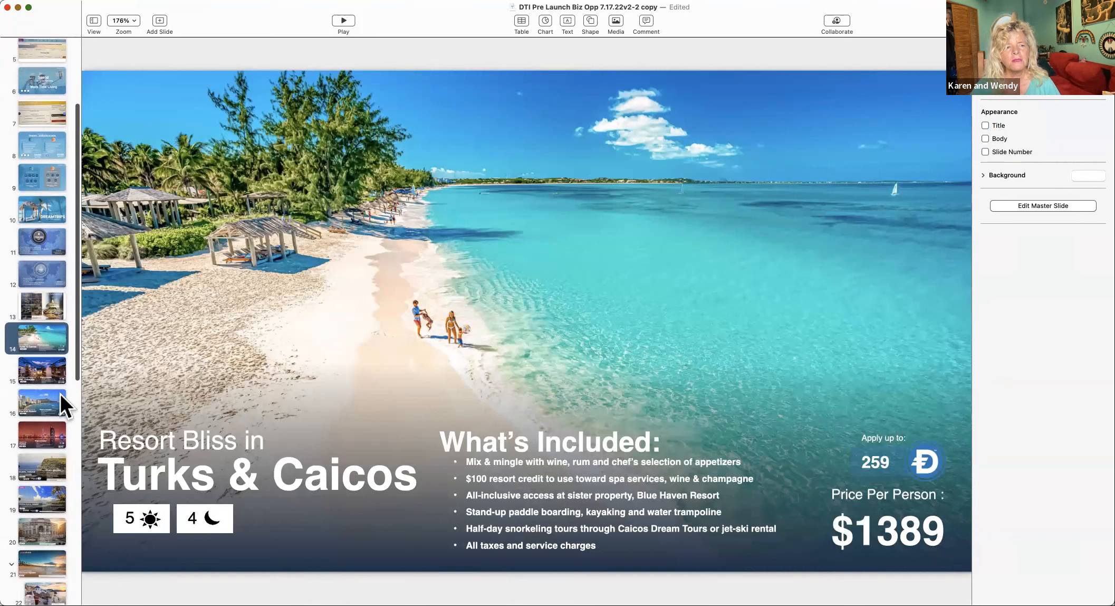
scroll("down", 3)
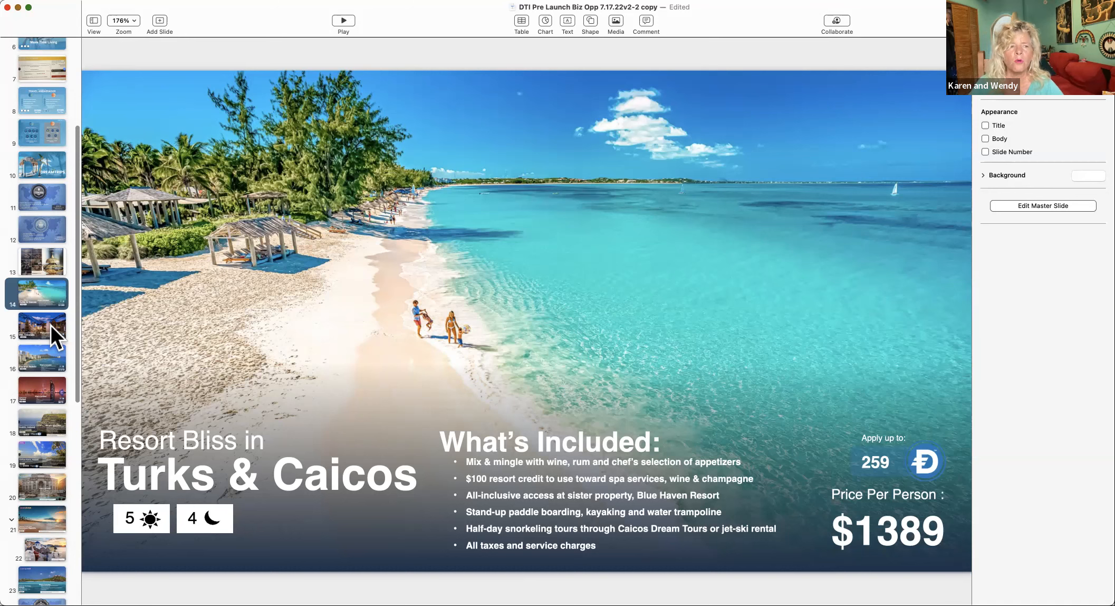
left_click(40, 325)
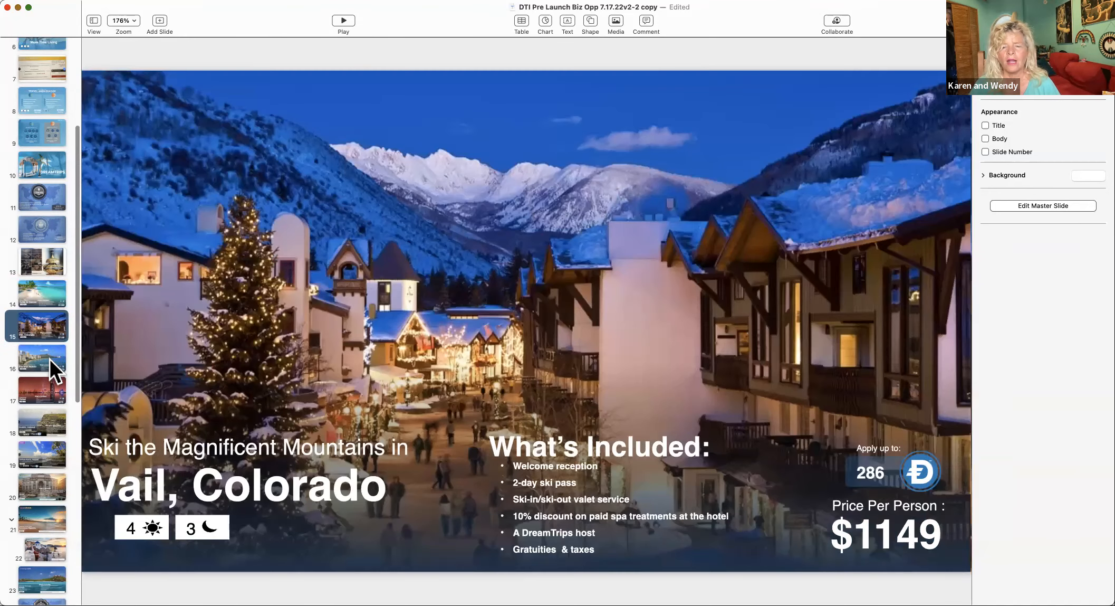
left_click(41, 358)
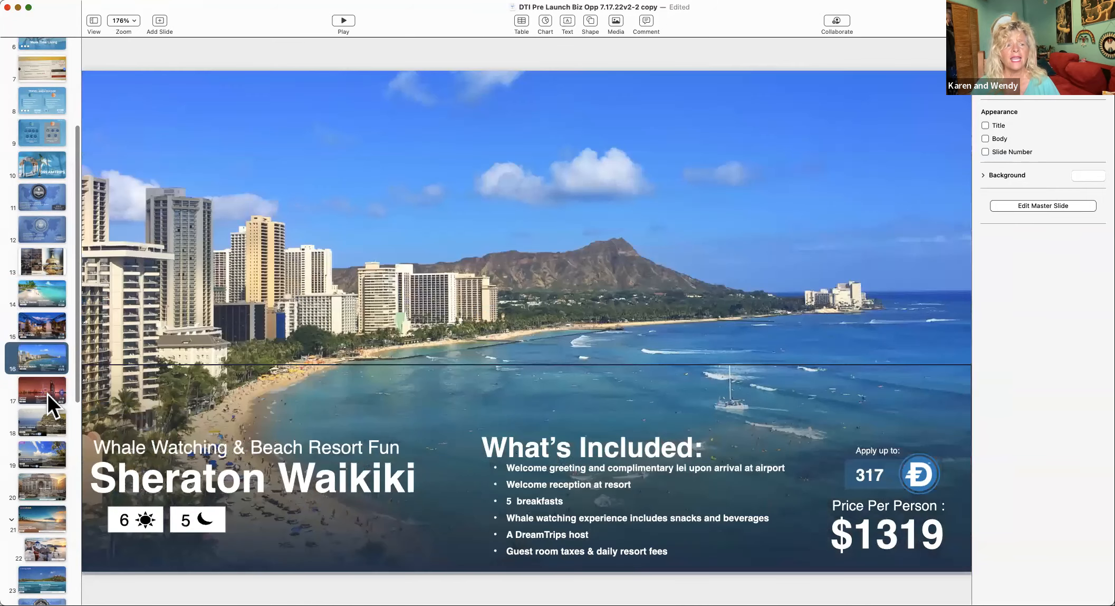
left_click(41, 406)
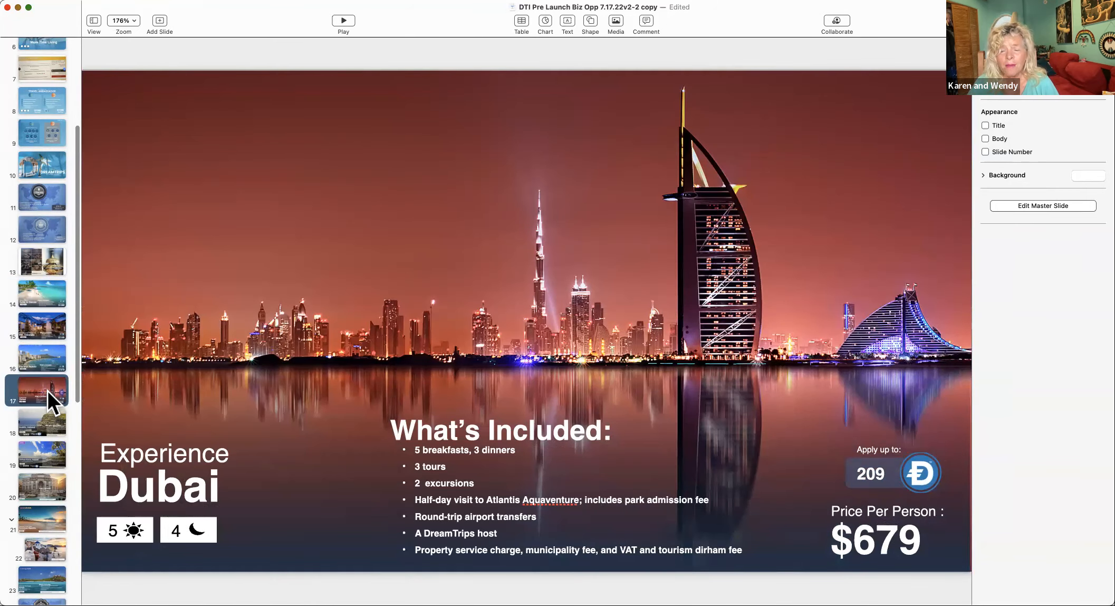
mouse_move(49, 426)
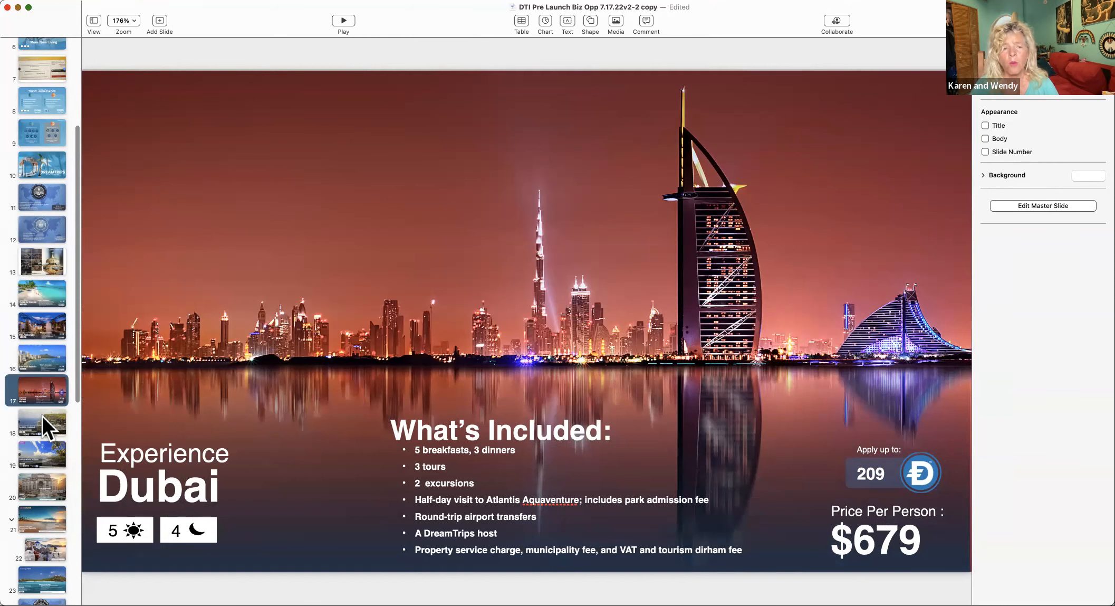
left_click(41, 421)
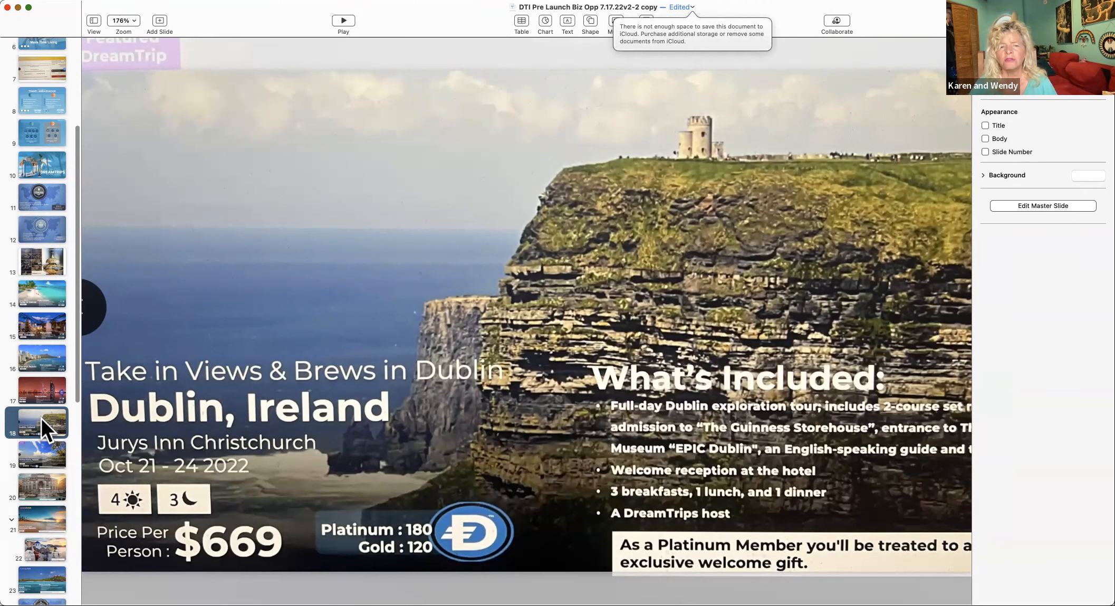
mouse_move(50, 459)
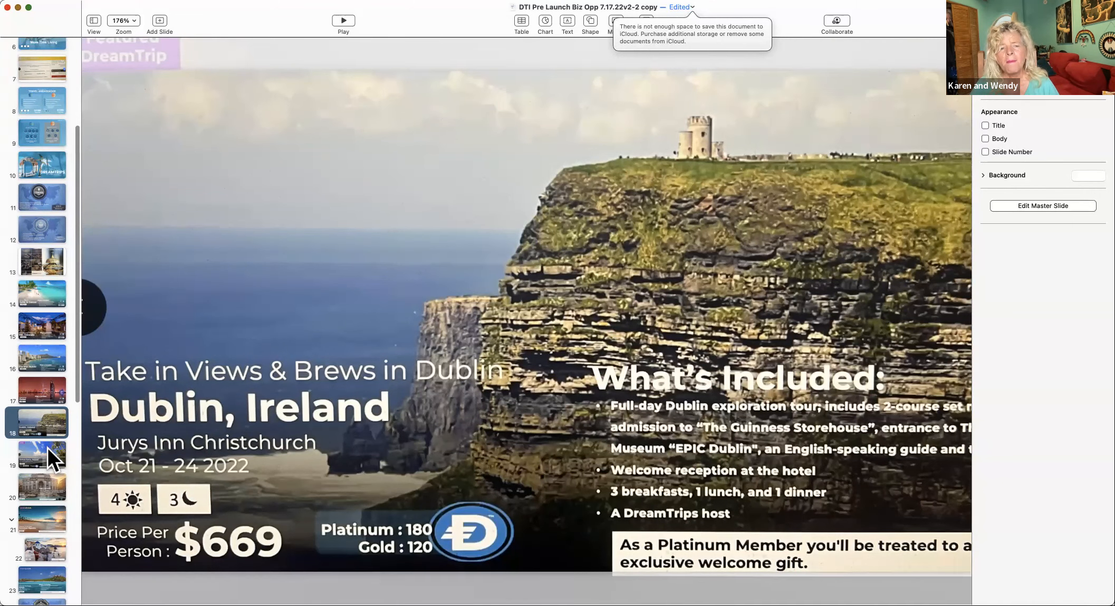
Continue past Kailua-Kona through Rome and Punta Cana to Mombasa, Kenya (slides 20–23).
left_click(41, 454)
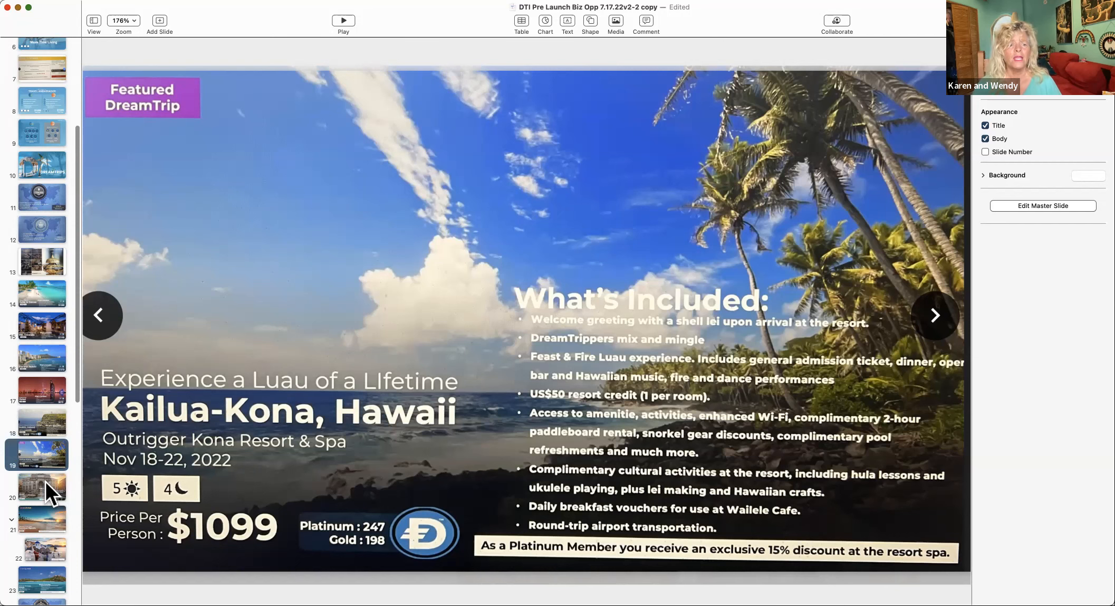
left_click(41, 488)
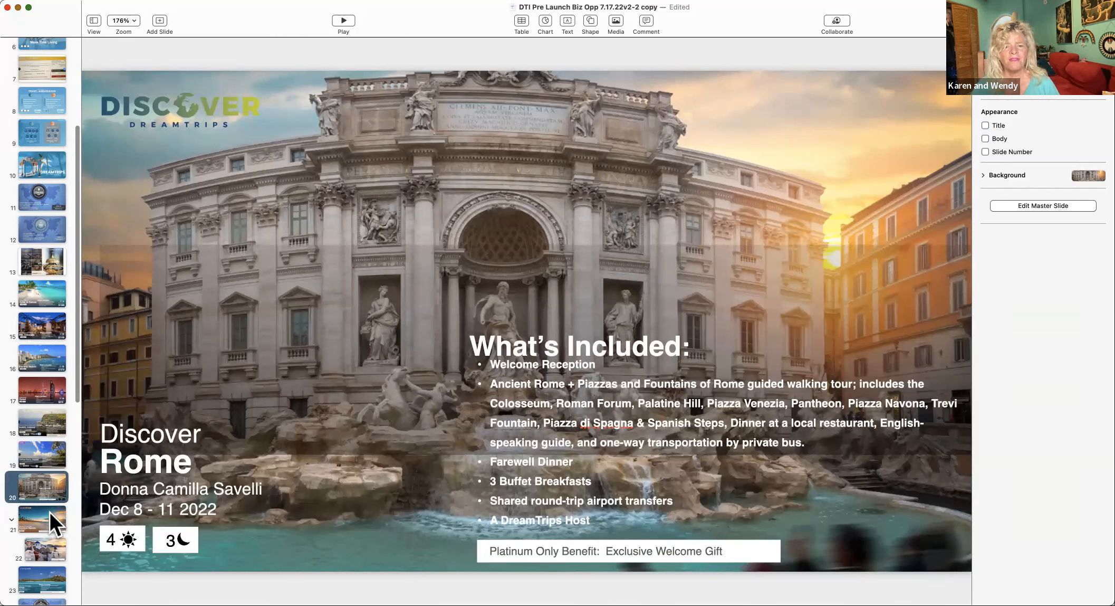
left_click(41, 518)
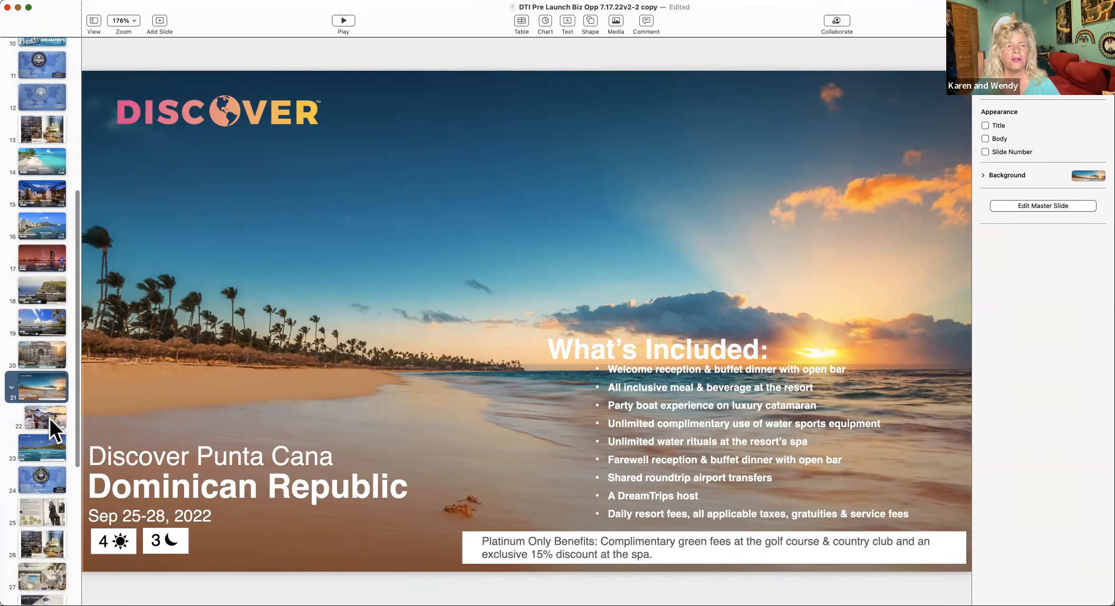
mouse_move(56, 462)
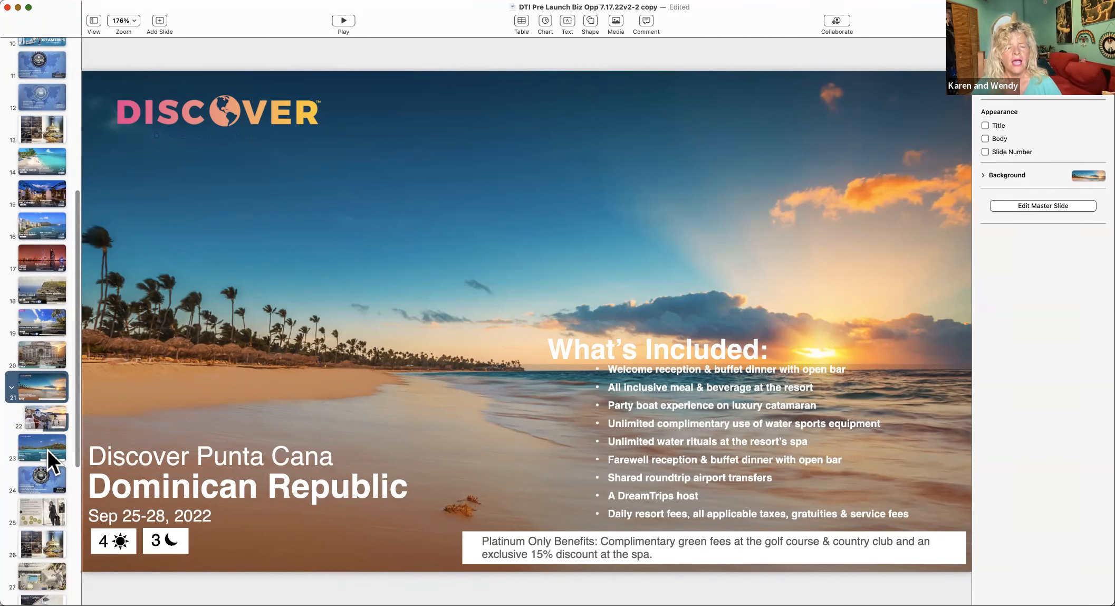
left_click(41, 447)
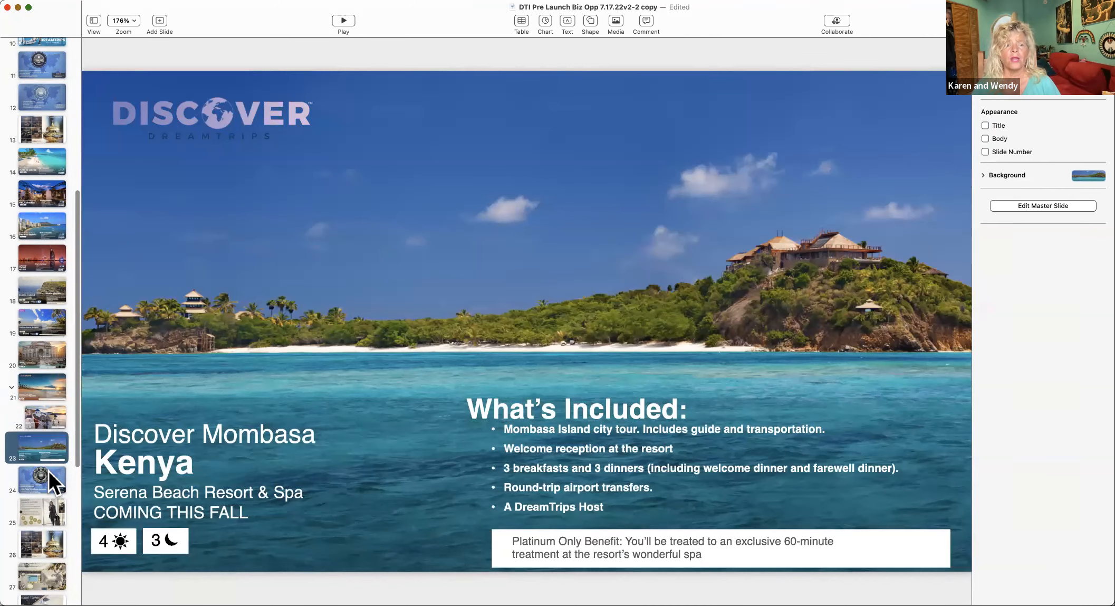
Show slide 24, Elite membership, then slide 25, Airport Lounge Access.
left_click(41, 479)
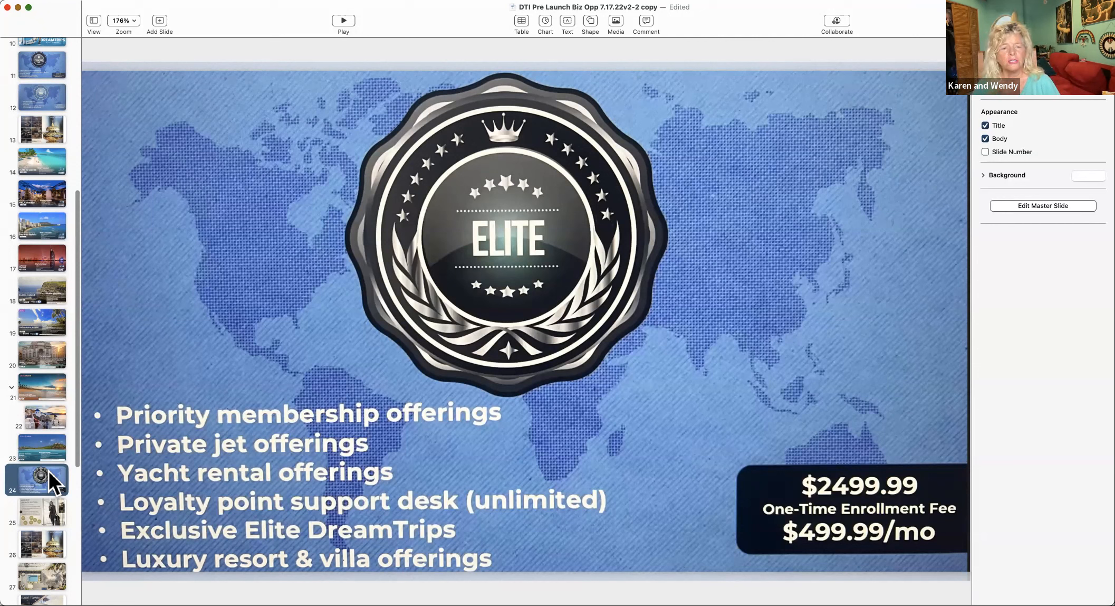
mouse_move(46, 513)
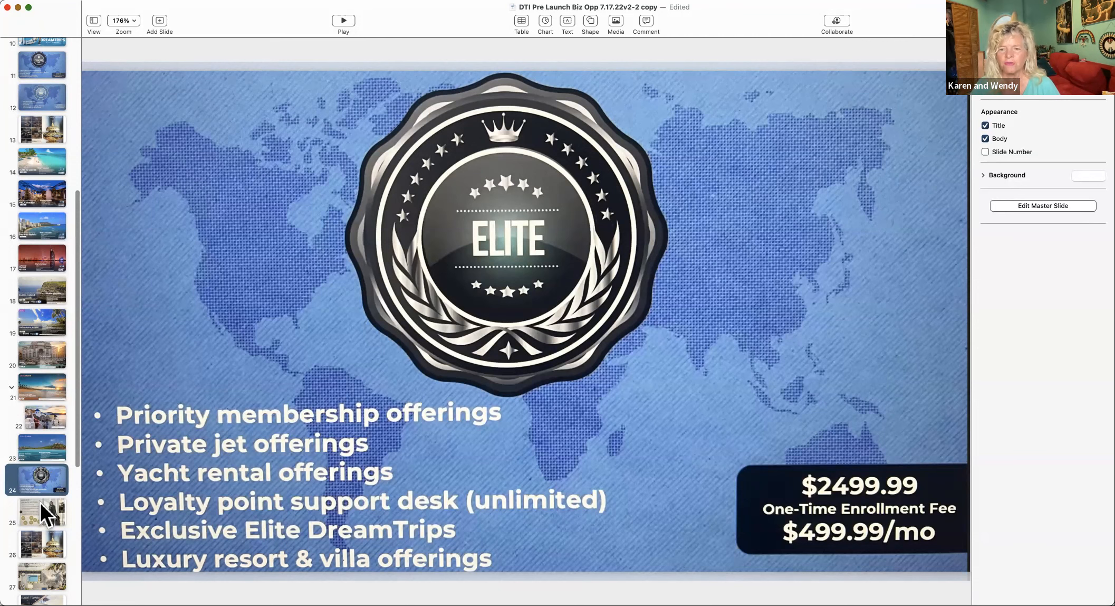
left_click(41, 510)
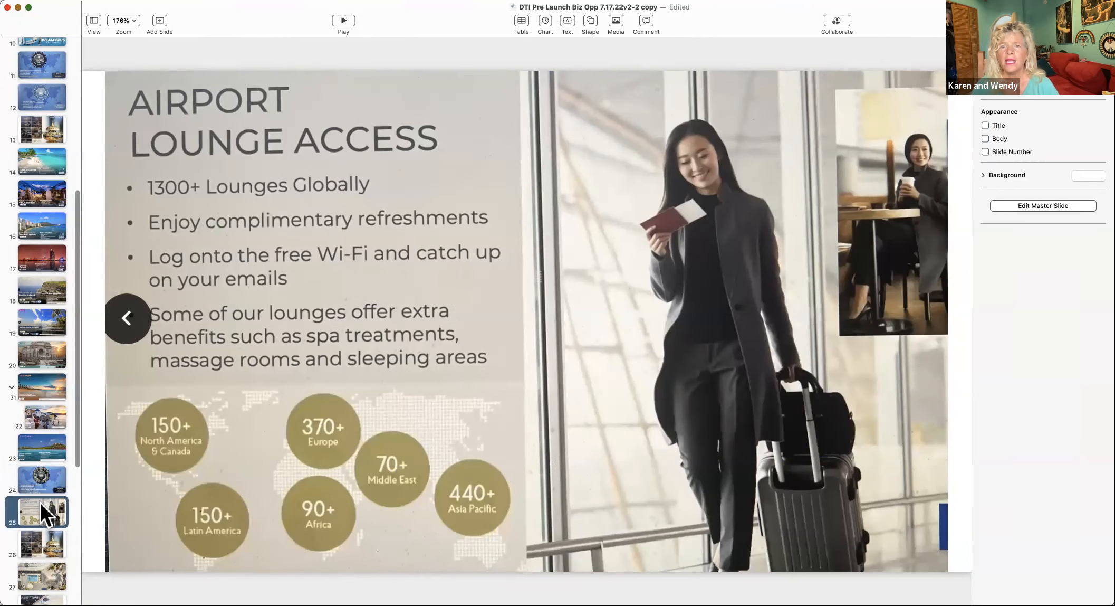
mouse_move(55, 545)
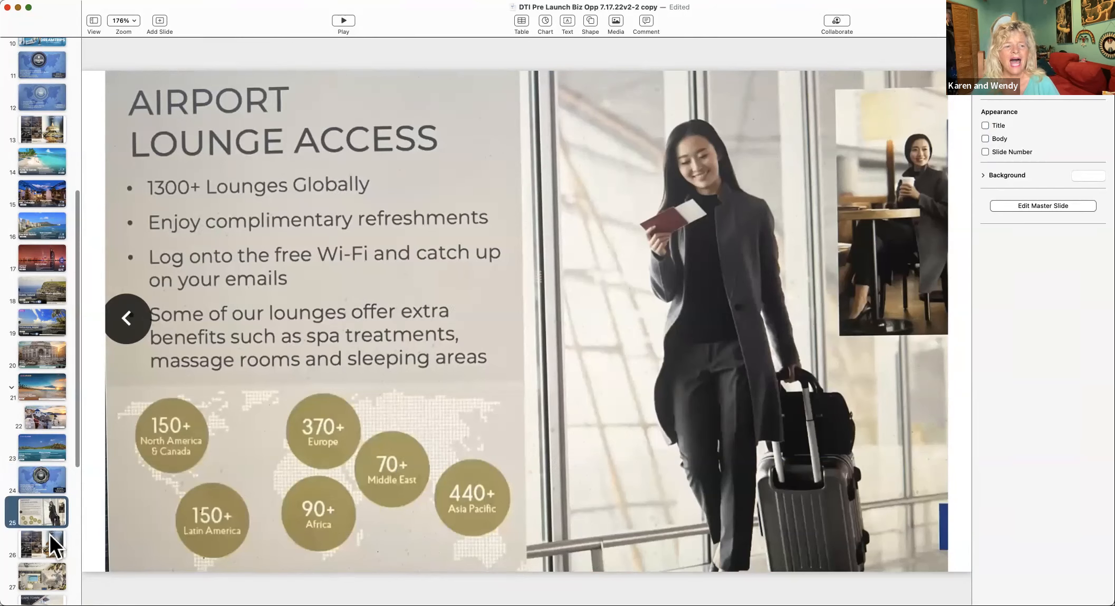
Show slide 26, Concierge services, and scroll the navigator further down.
left_click(41, 541)
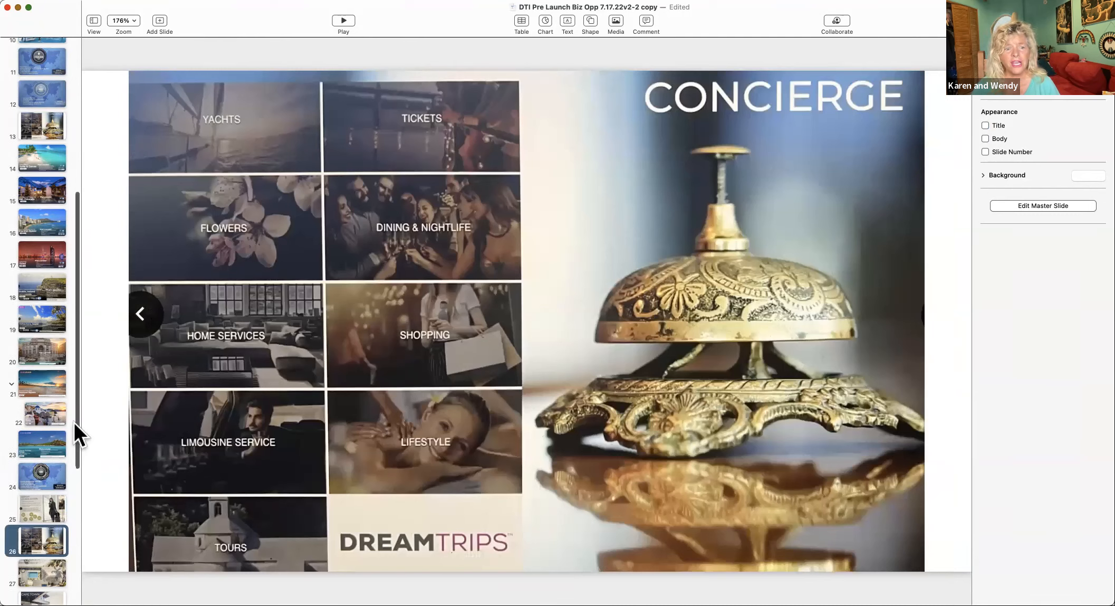
scroll("down", 3)
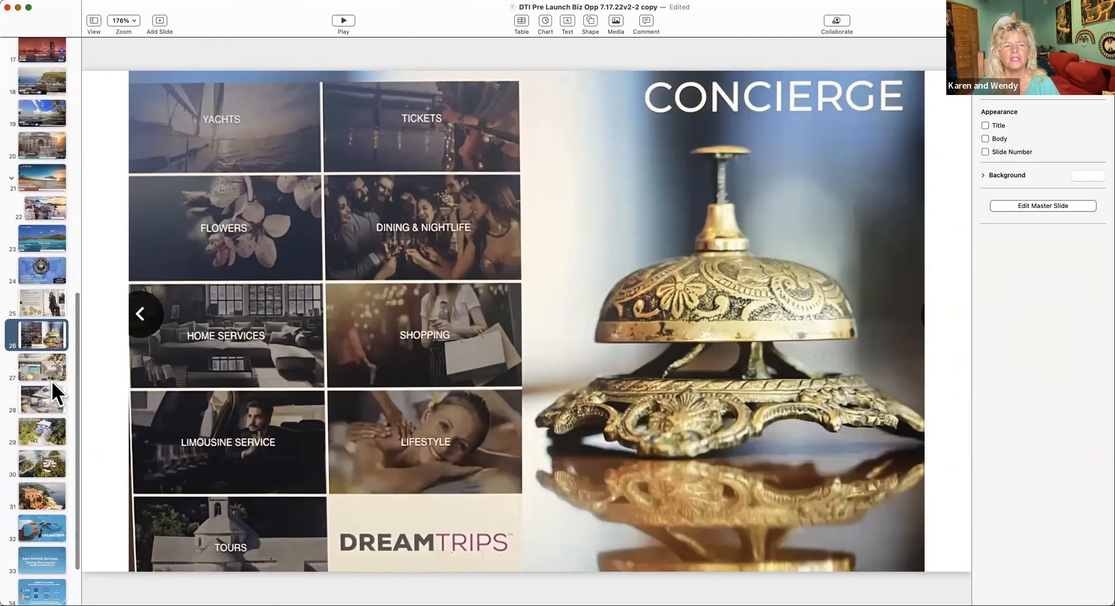
mouse_move(56, 377)
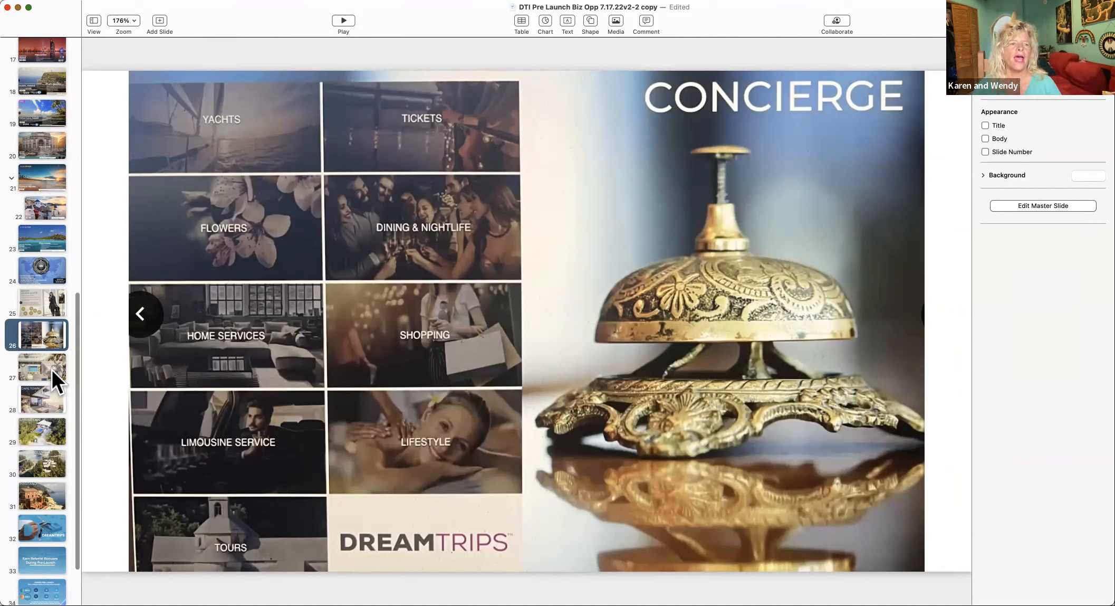
Jump to French Polynesia (27), then Positano (31) and How to Earn with DreamTrips (32).
left_click(41, 377)
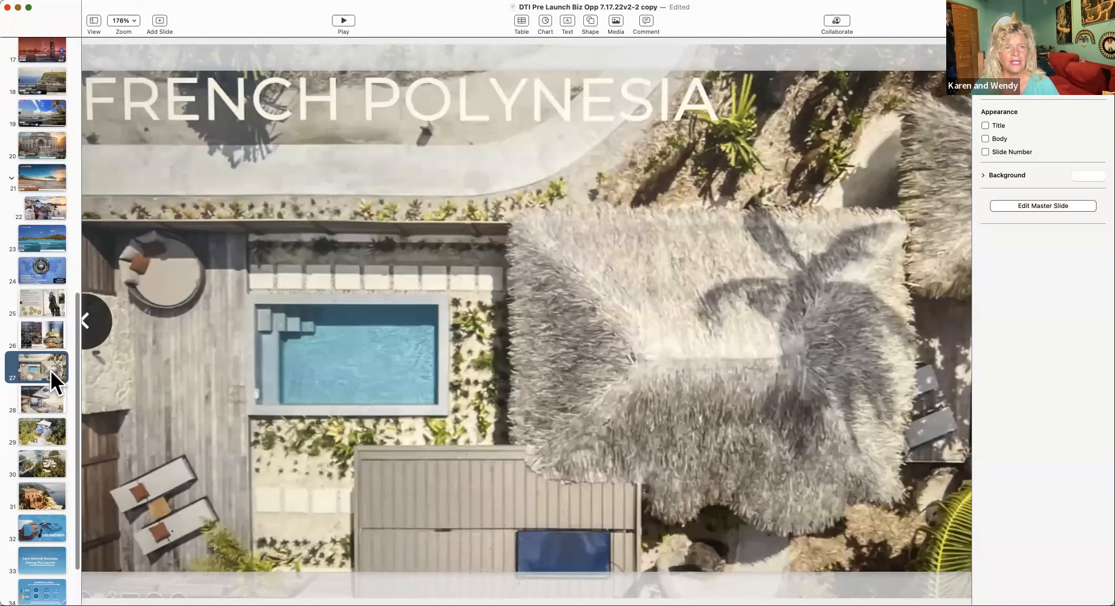
mouse_move(48, 408)
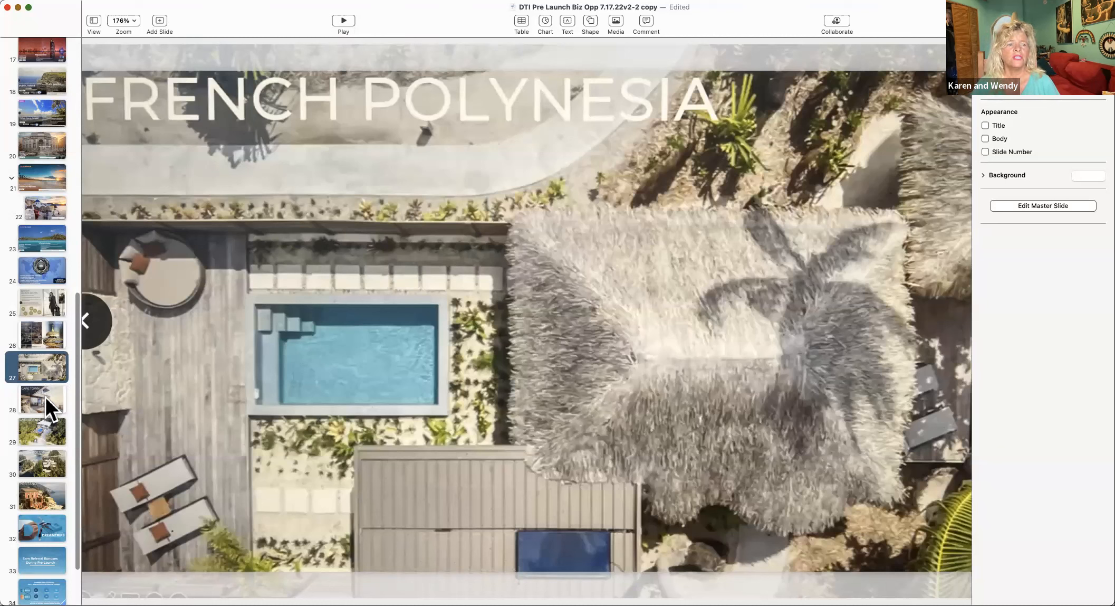
mouse_move(54, 435)
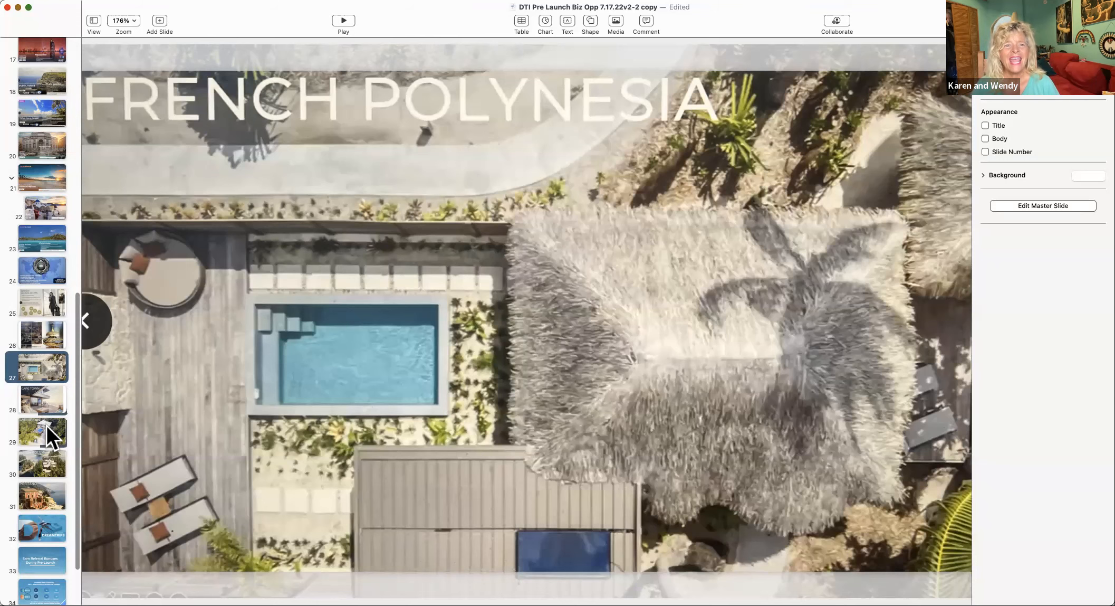
mouse_move(53, 461)
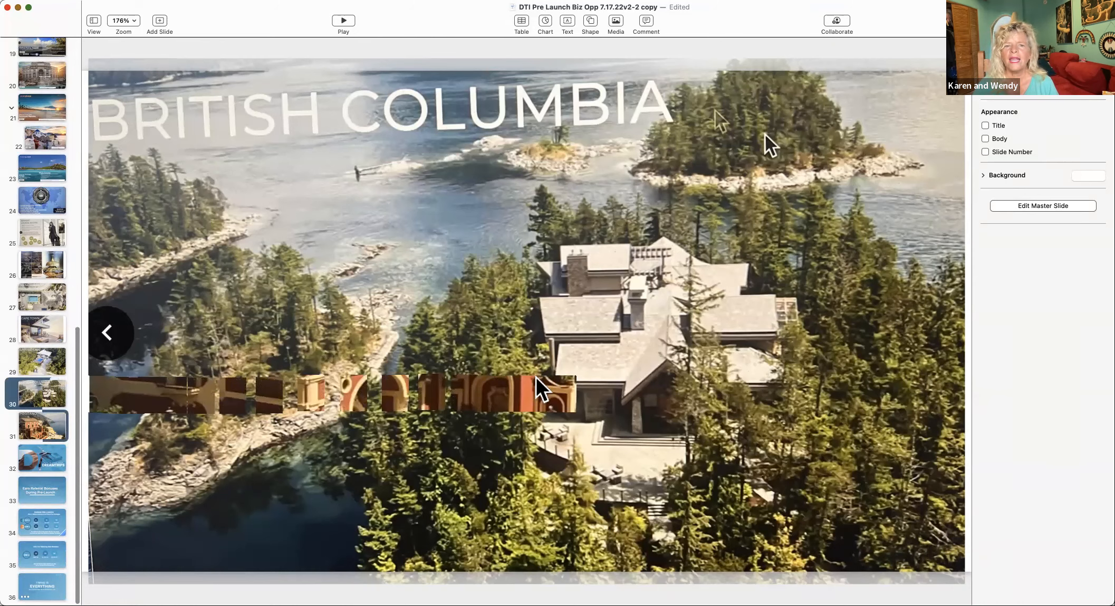
left_click(41, 425)
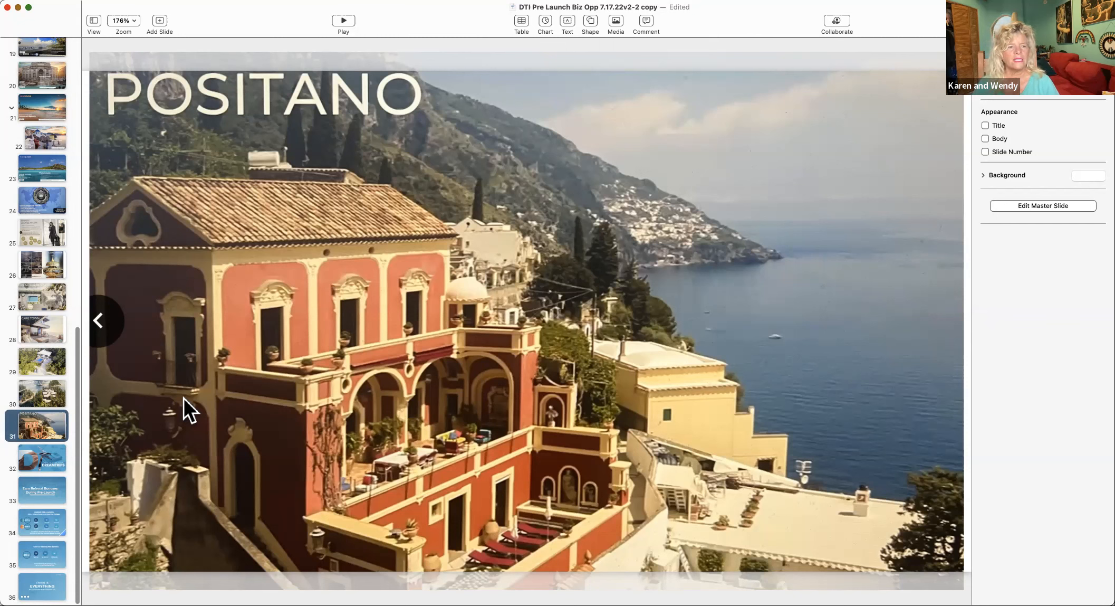
mouse_move(61, 469)
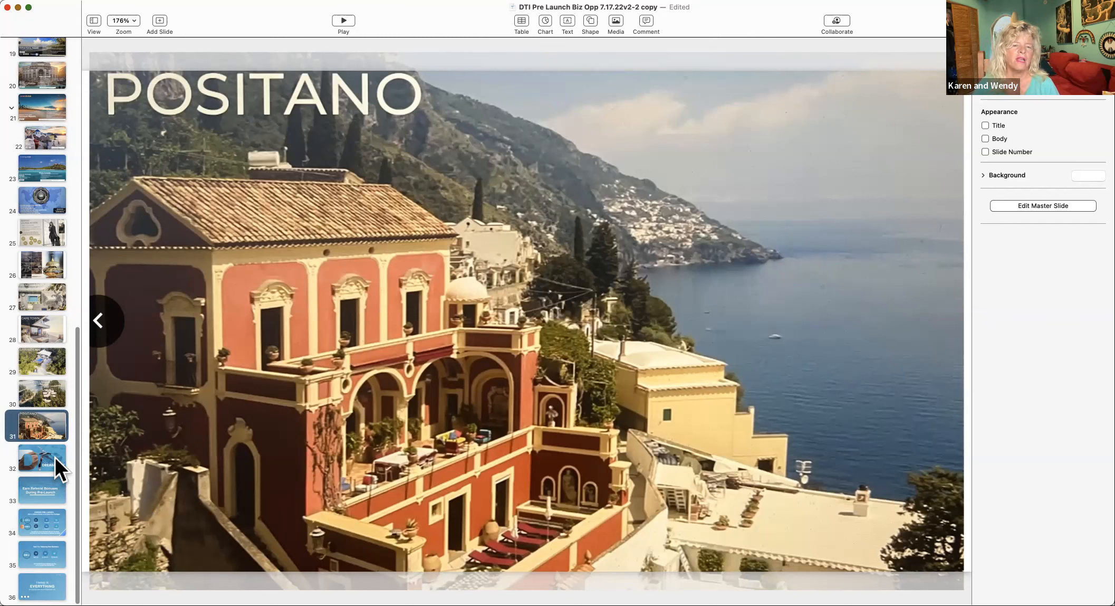
left_click(40, 459)
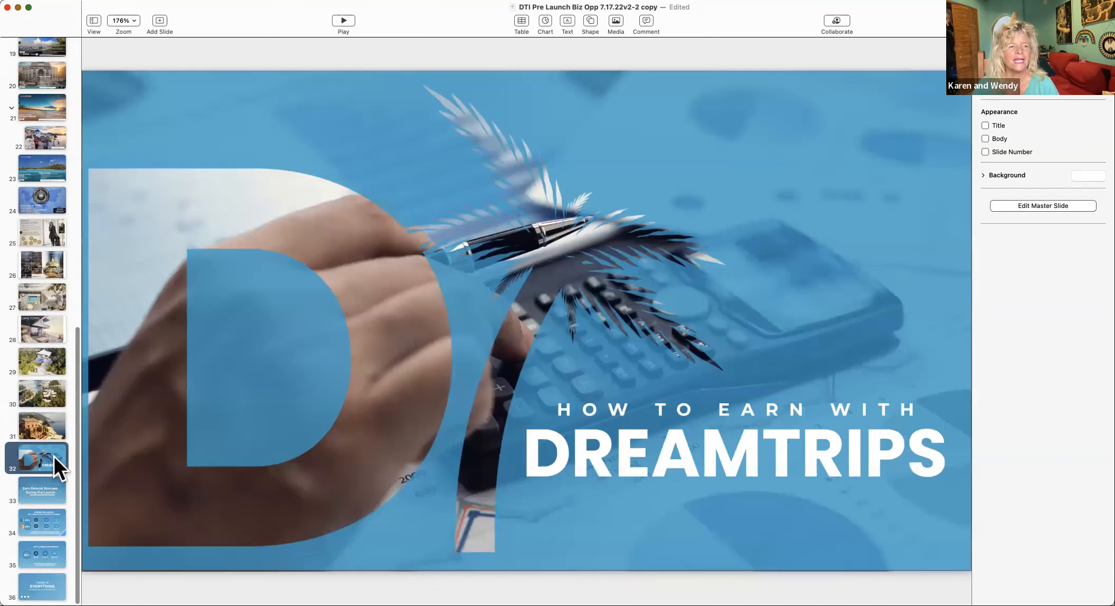
mouse_move(47, 498)
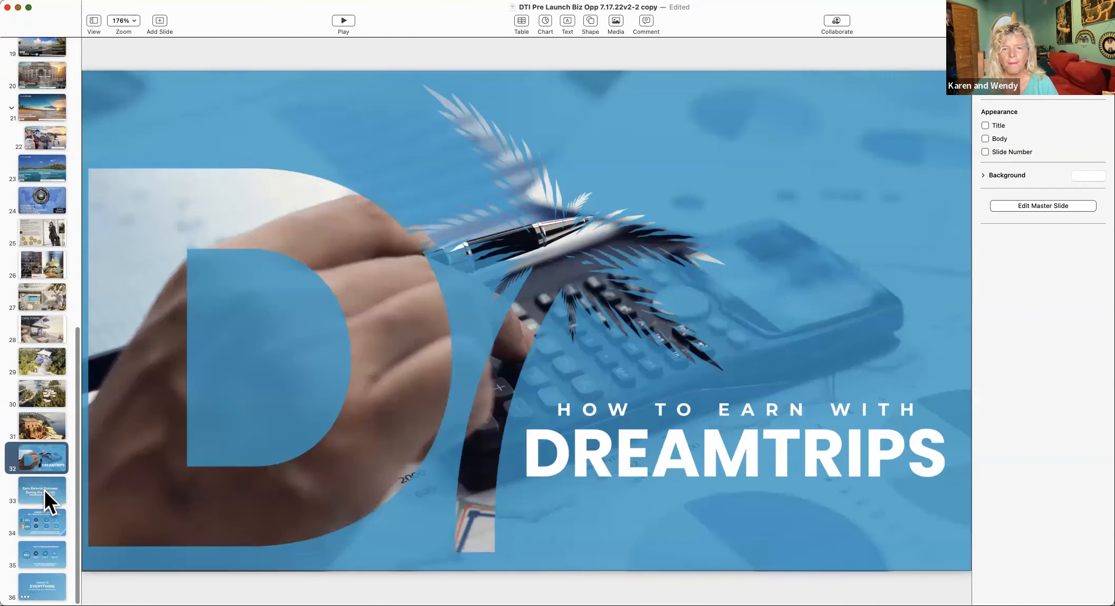
Page through Earn Referral Bonuses, the pre-launch bonus table, and Earn For Referring New Members.
left_click(41, 490)
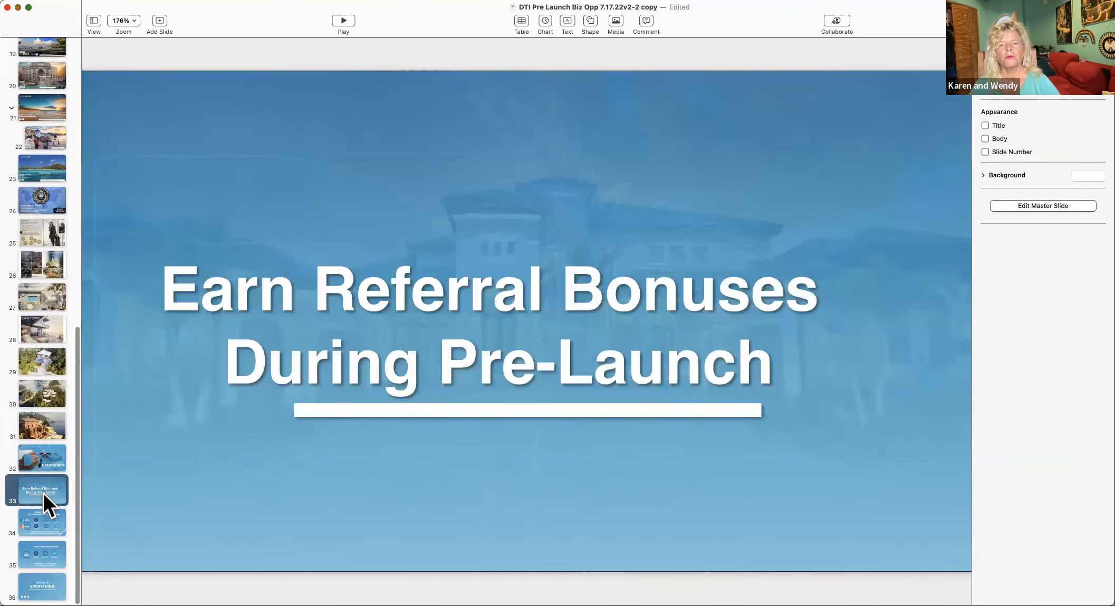
mouse_move(48, 524)
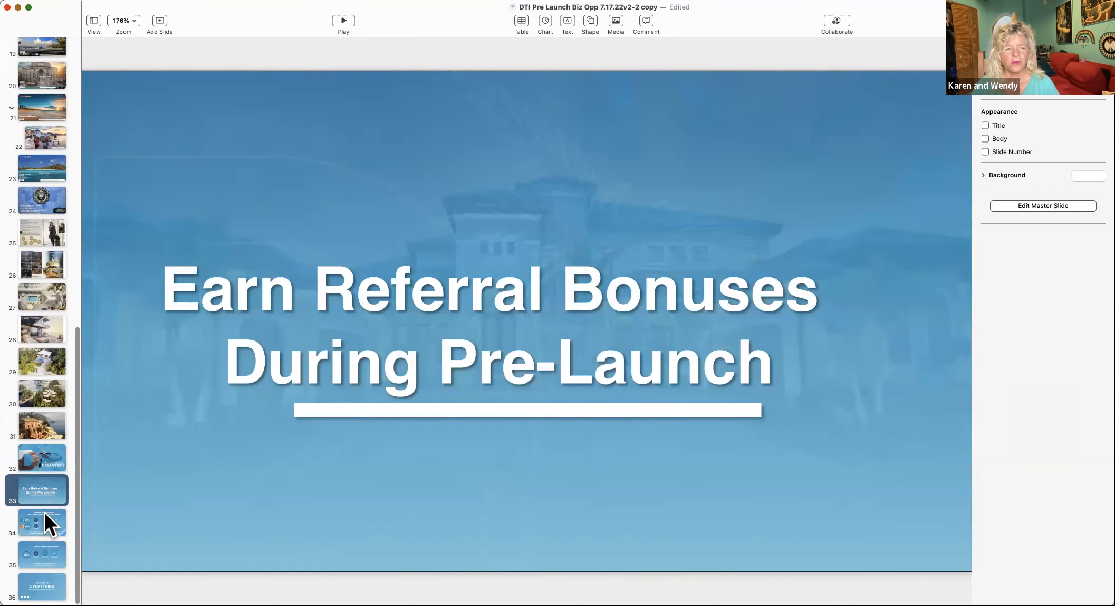
left_click(41, 521)
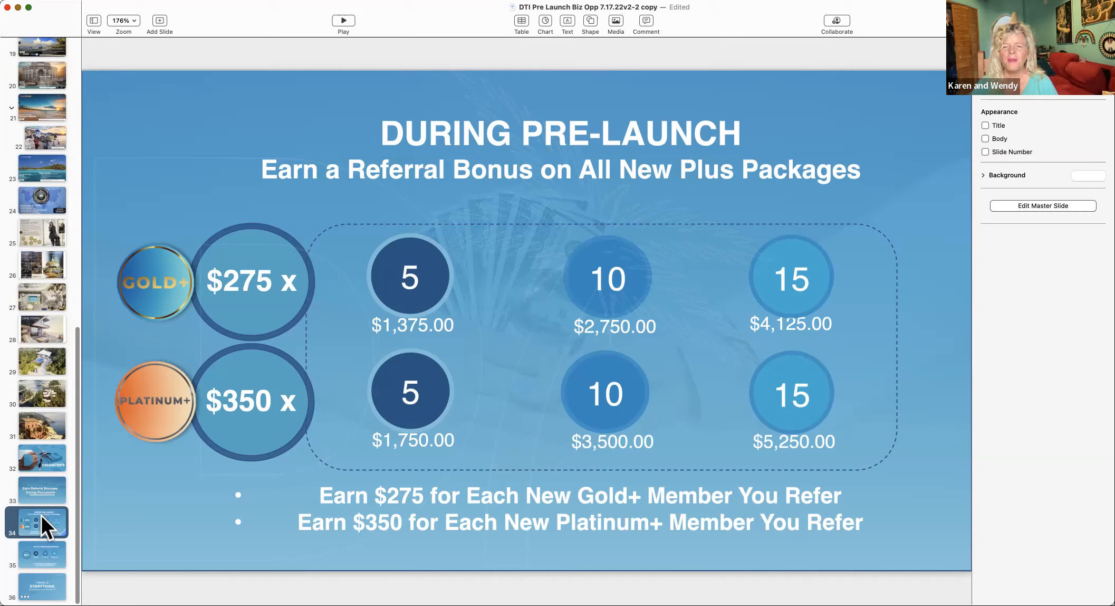
mouse_move(53, 548)
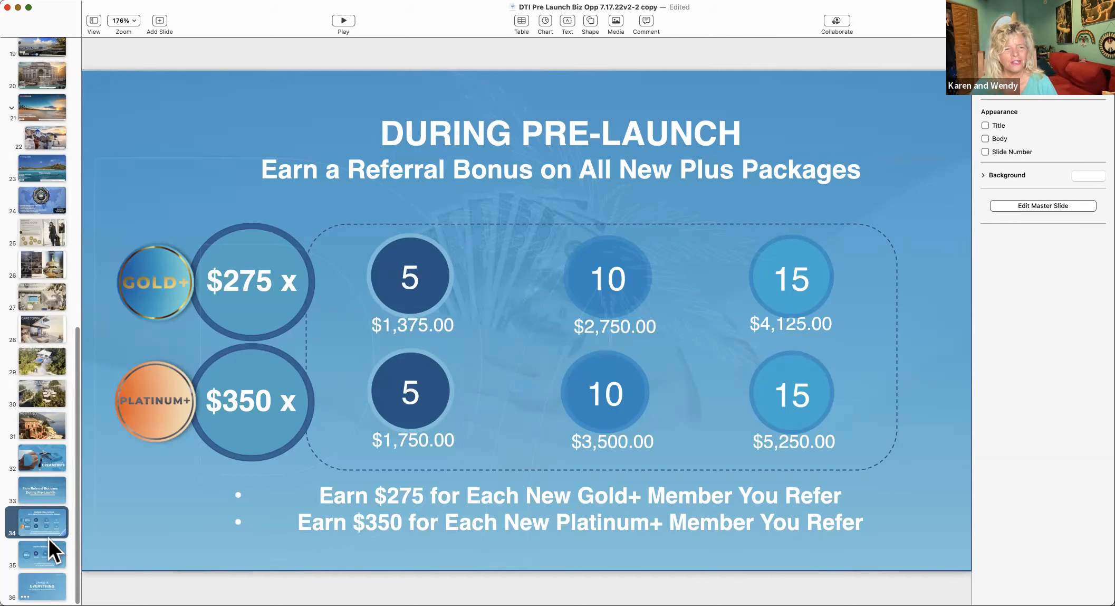
mouse_move(56, 554)
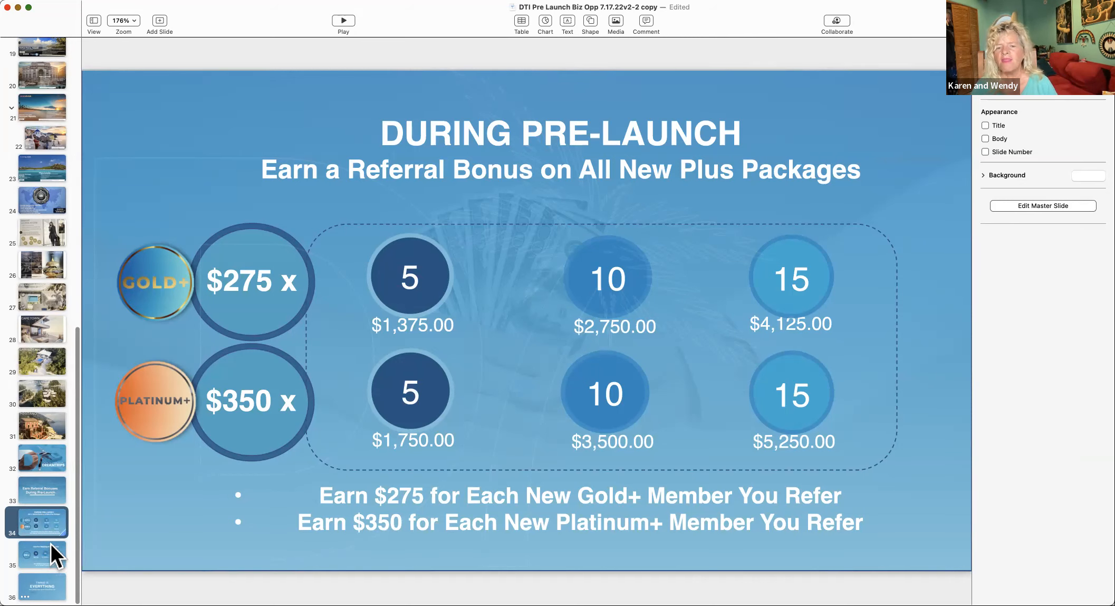
left_click(41, 553)
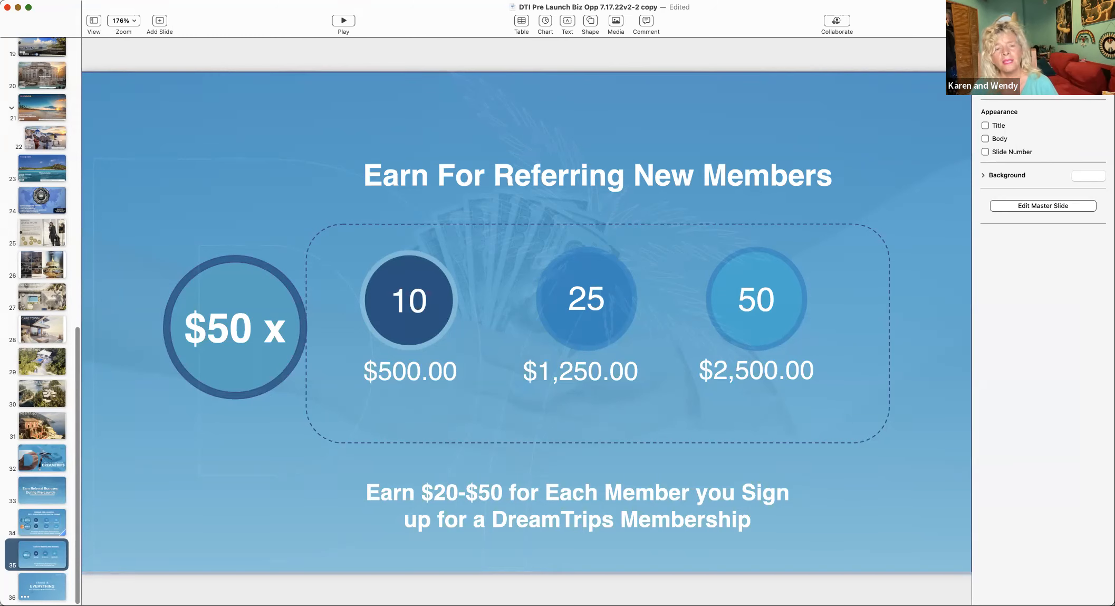
Show the last slide, 36, Timing Is Everything.
left_click(41, 585)
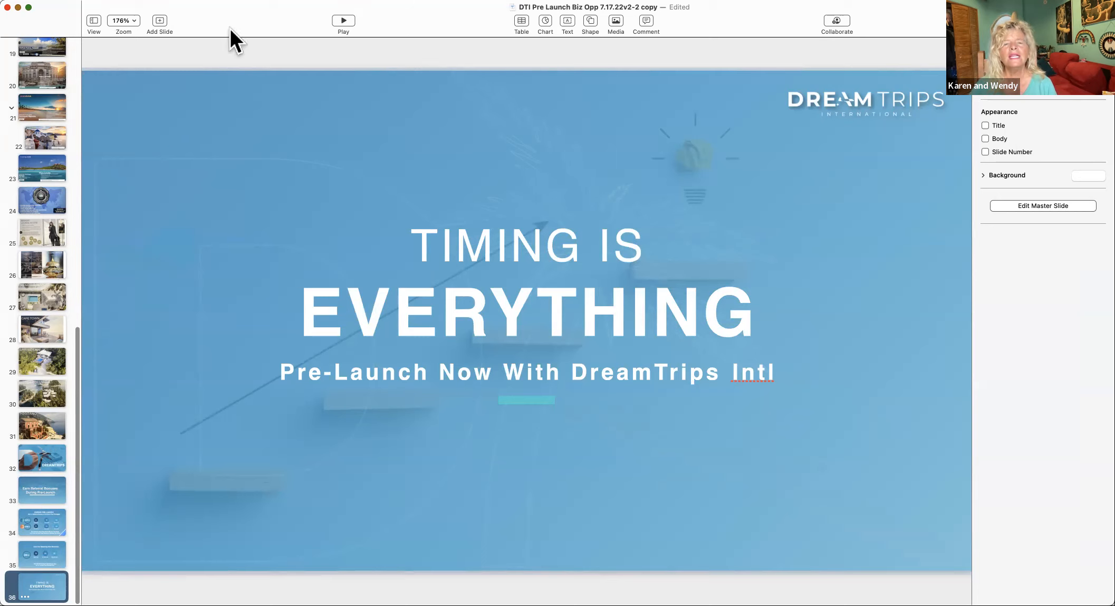
mouse_move(270, 32)
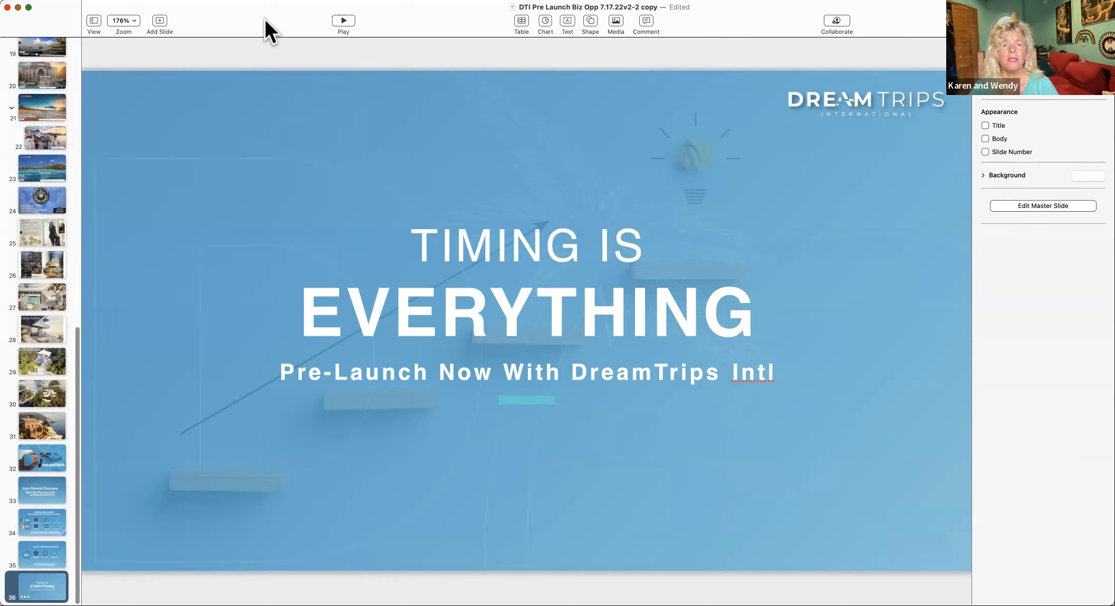
mouse_move(257, 34)
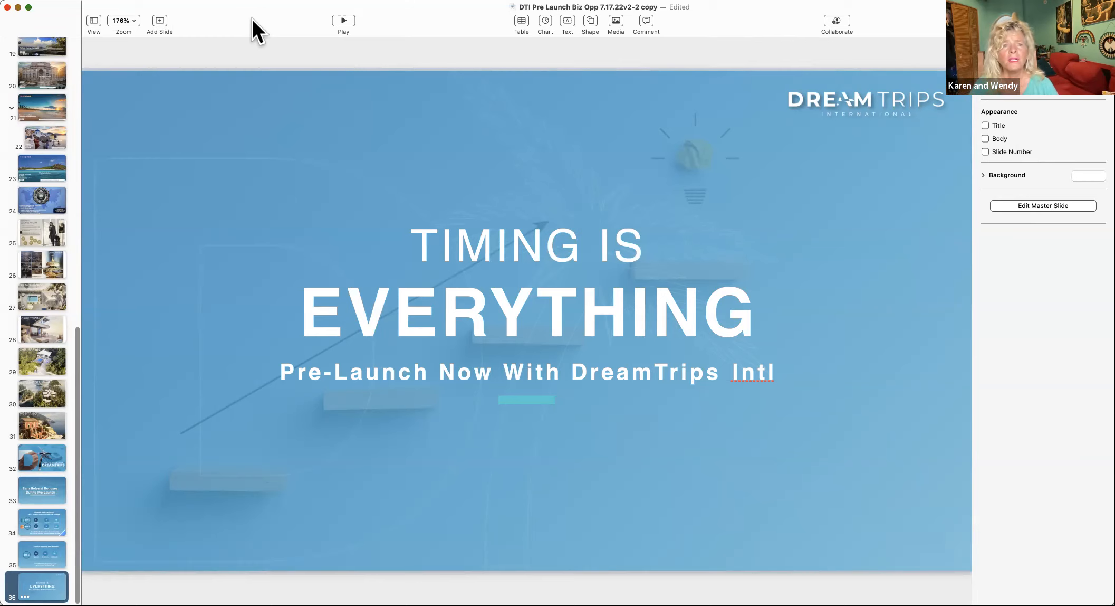
mouse_move(278, 18)
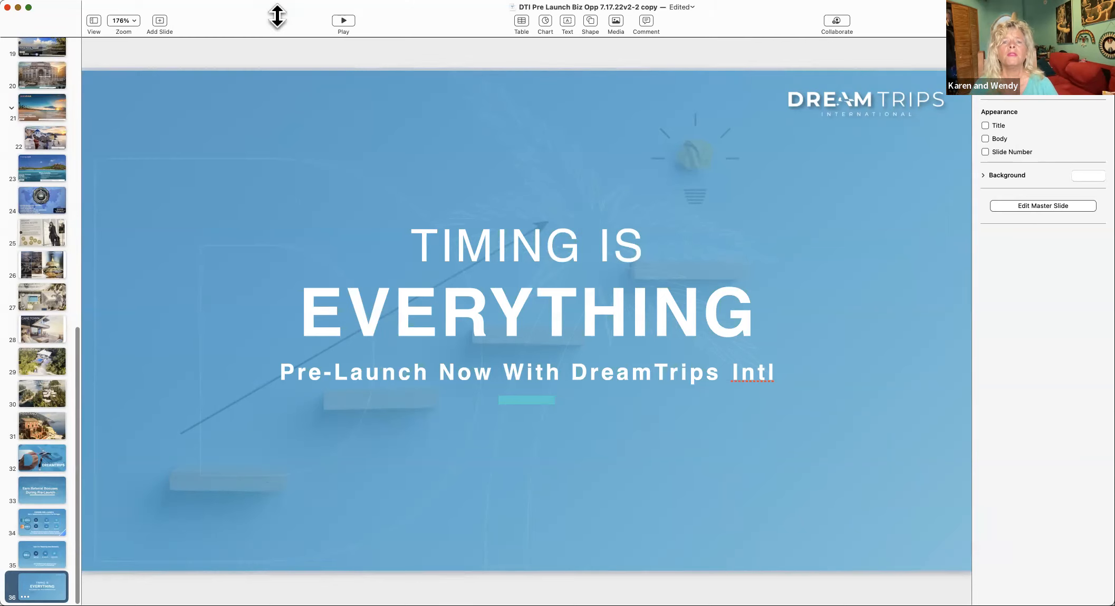
mouse_move(569, 18)
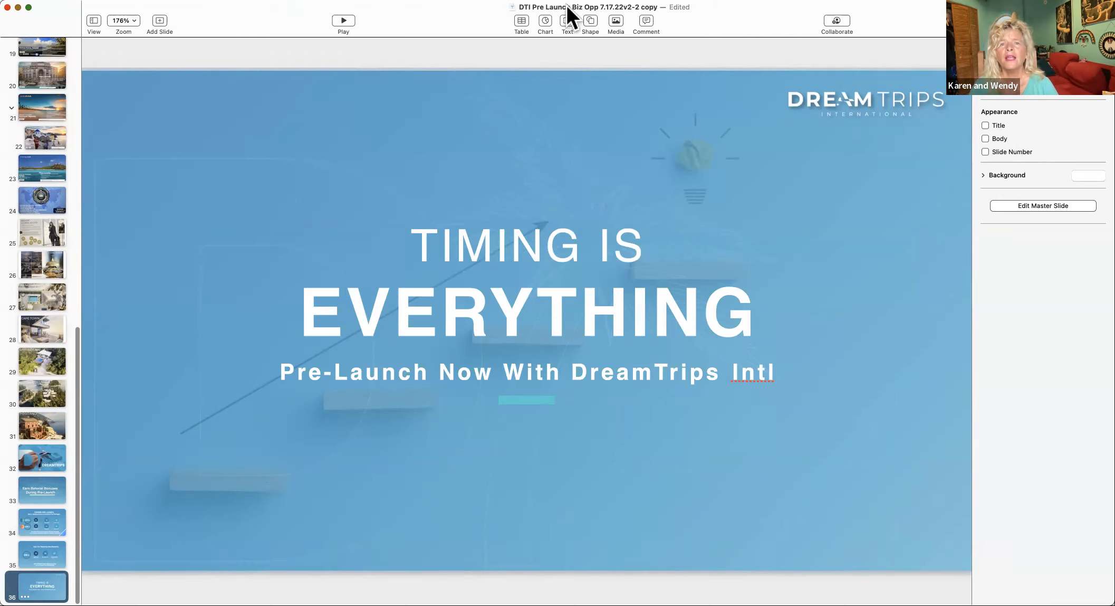